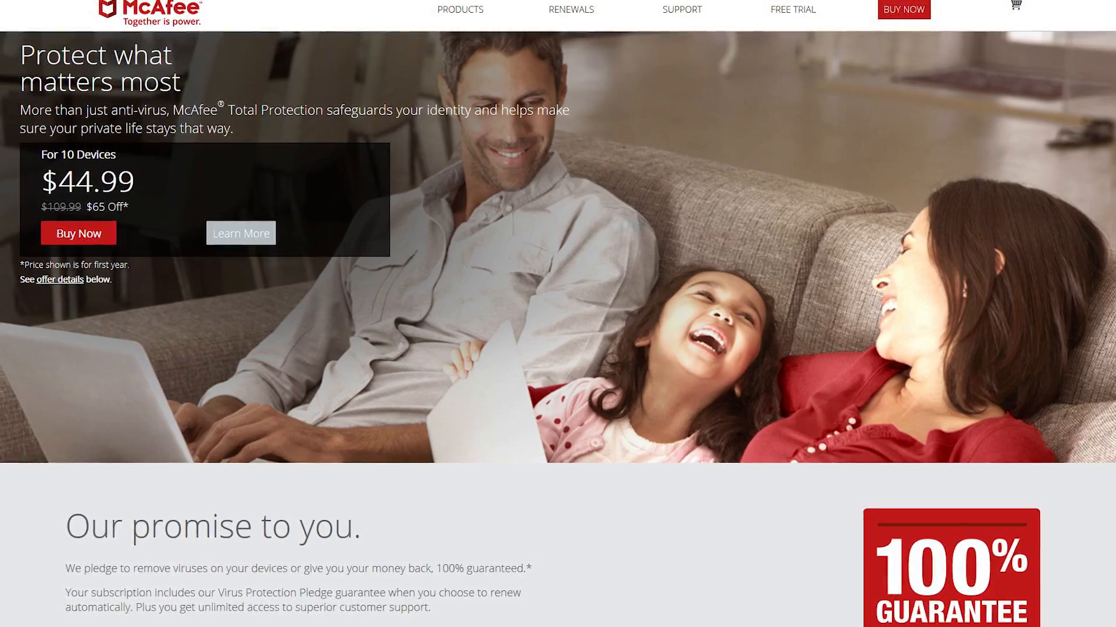
Step: Scroll through the McAfee page, the Windows 10 security page and the Tom's Guide Windows Defender article
{"action": "scroll", "scroll_direction": "down", "scroll_amount": 3}
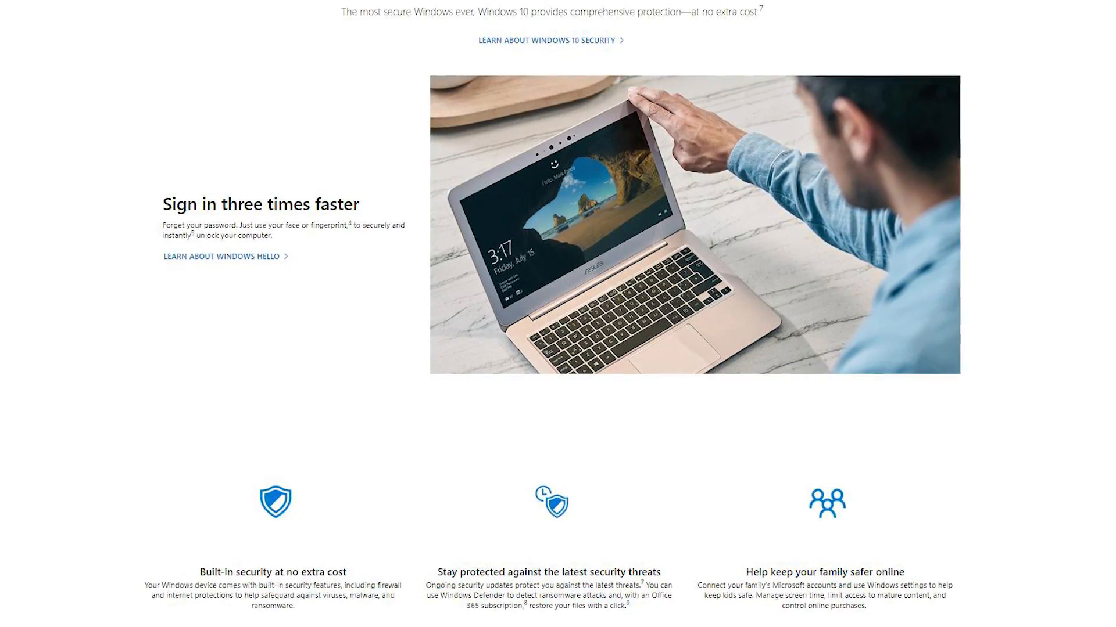
{"action": "scroll", "scroll_direction": "up", "scroll_amount": 3}
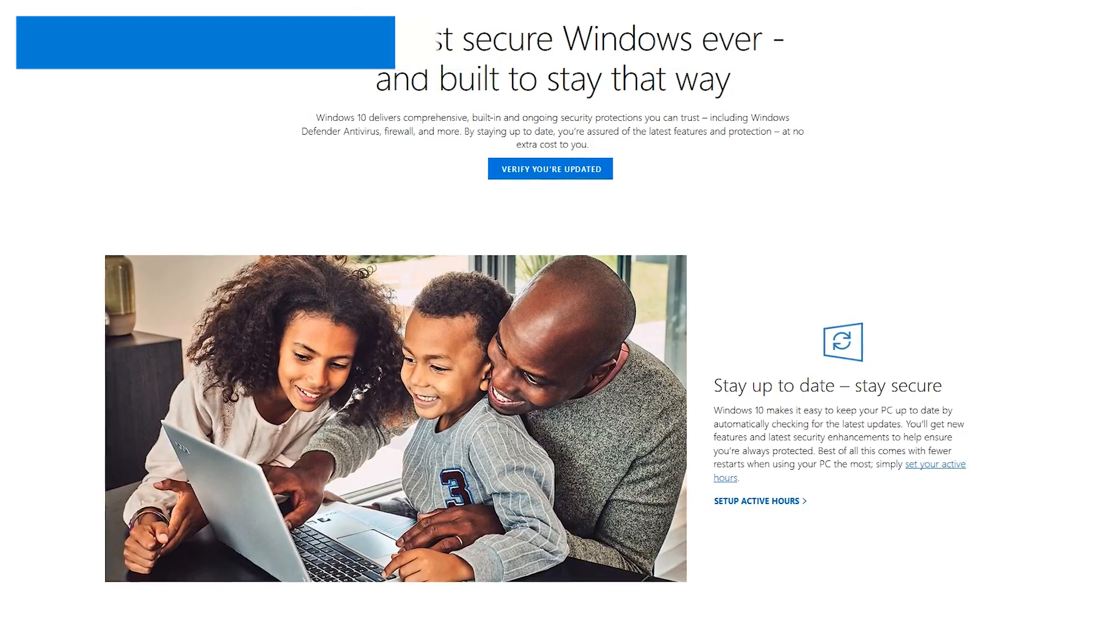
{"action": "scroll", "scroll_direction": "up", "scroll_amount": 3}
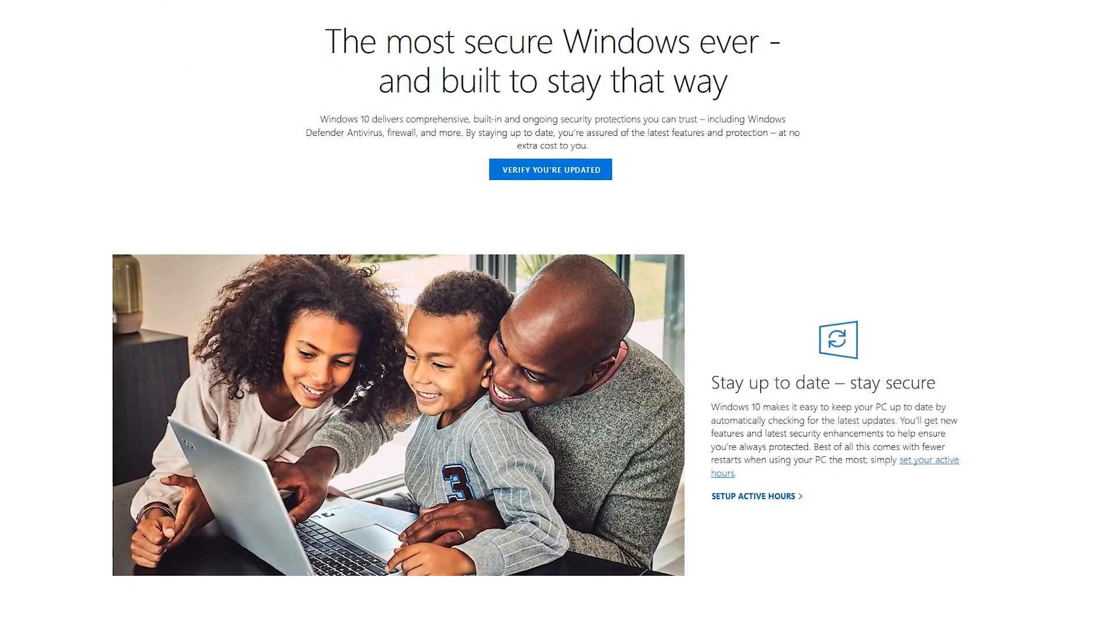
{"action": "scroll", "scroll_direction": "down", "scroll_amount": 3}
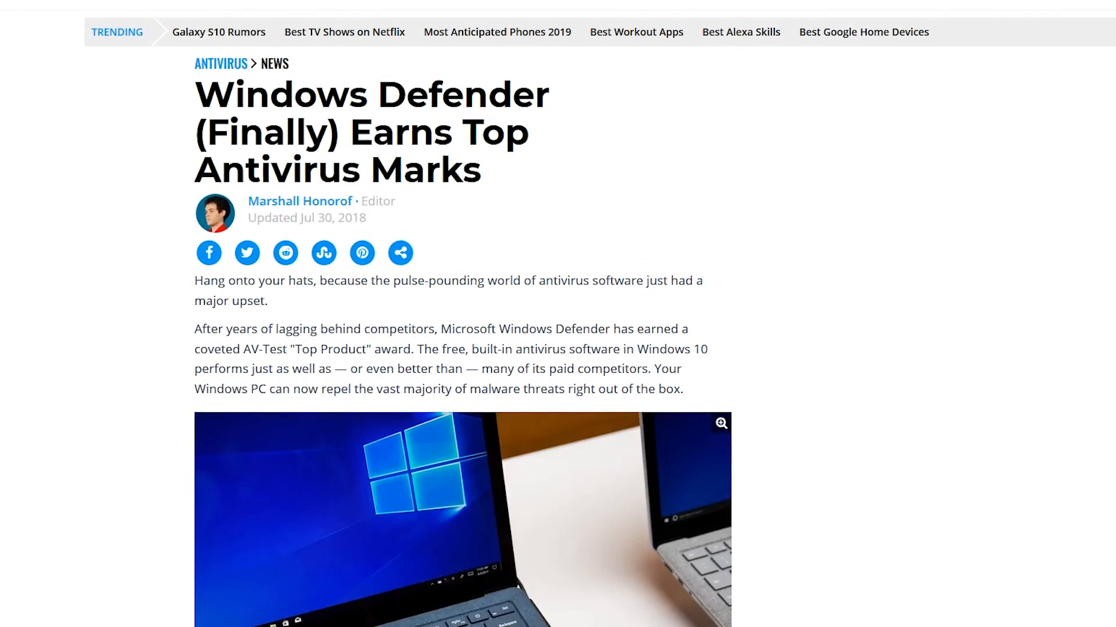
{"action": "scroll", "scroll_direction": "up", "scroll_amount": 3}
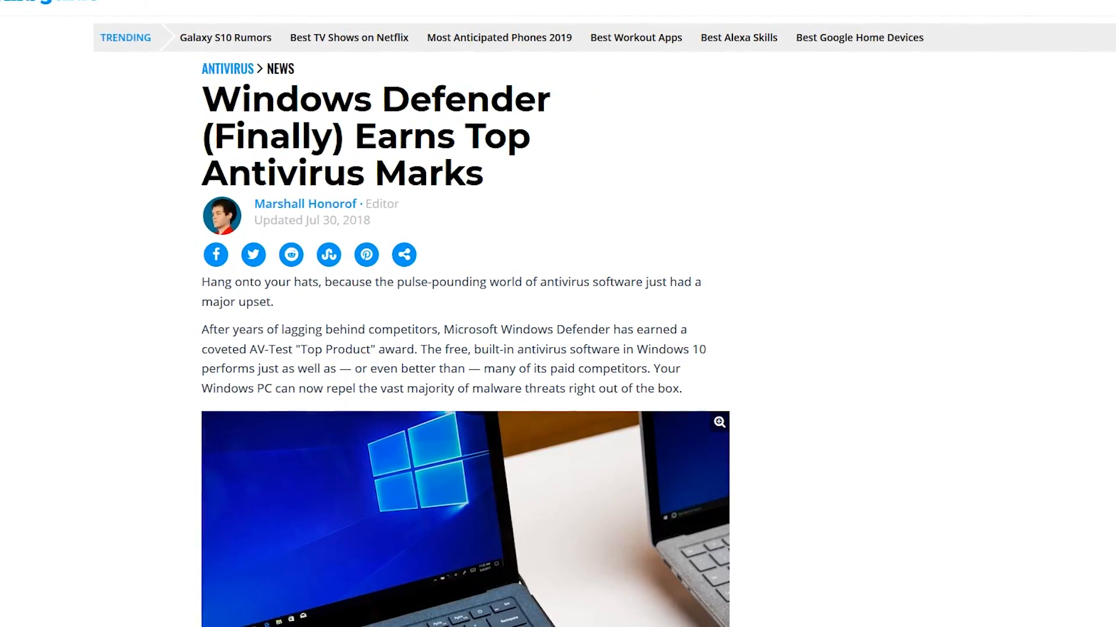
{"action": "scroll", "scroll_direction": "up", "scroll_amount": 3}
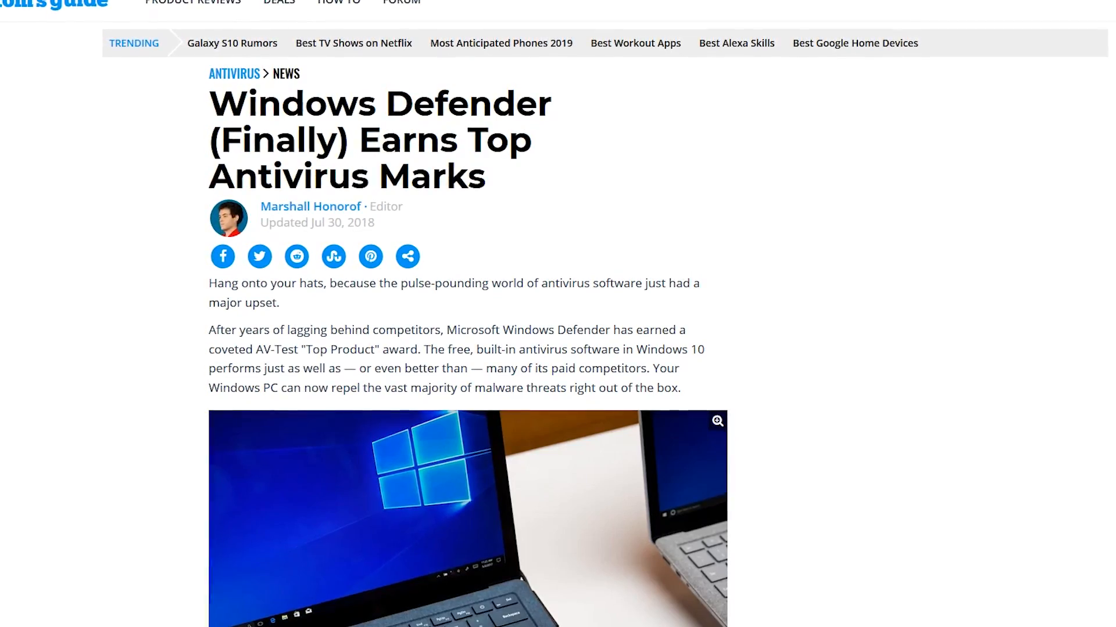
{"action": "scroll", "scroll_direction": "up", "scroll_amount": 3}
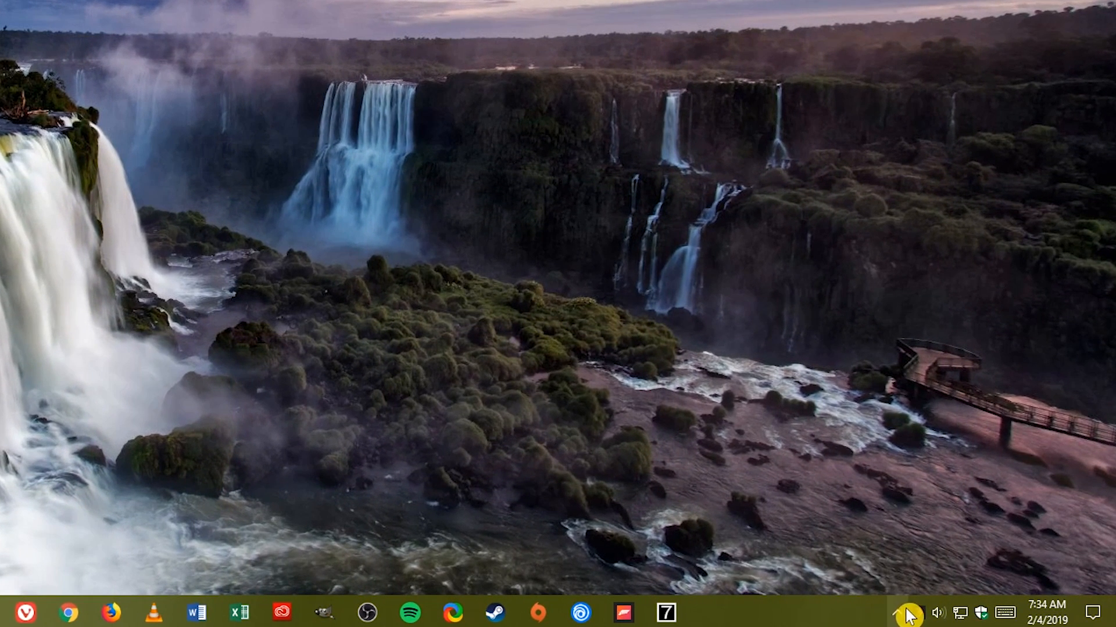
{"action": "mouse_move", "coordinate": [988, 613]}
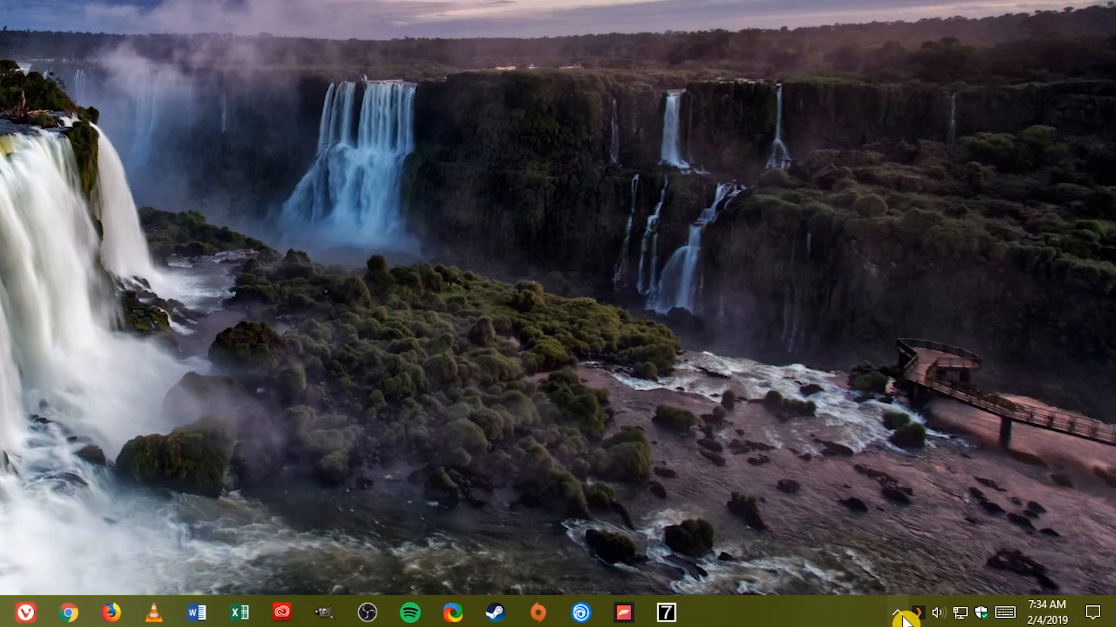
Step: Launch Windows Defender Security Center from the shield icon in the system tray
{"action": "left_click", "coordinate": [898, 613]}
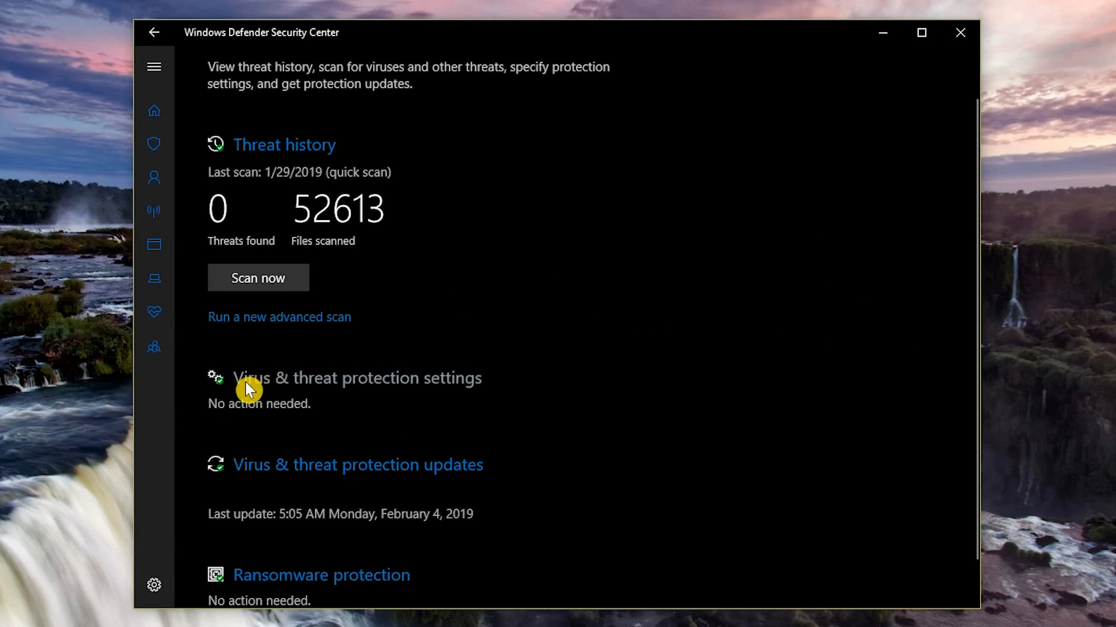
{"action": "mouse_move", "coordinate": [382, 389]}
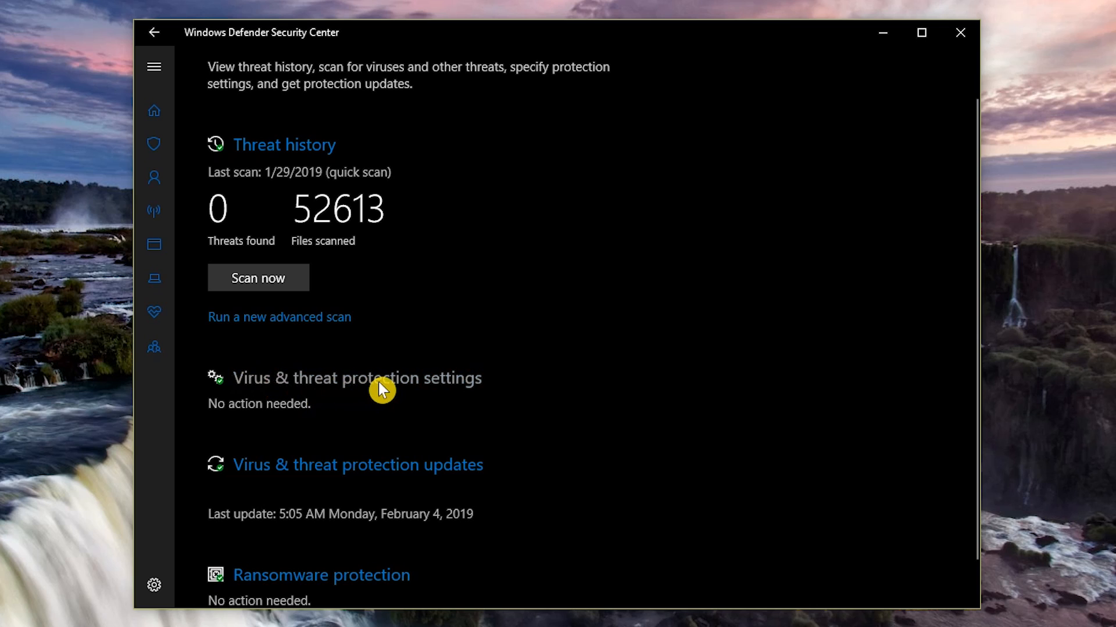
Step: Review the protection settings, return to the overview and check for newer threat definitions
{"action": "left_click", "coordinate": [356, 378]}
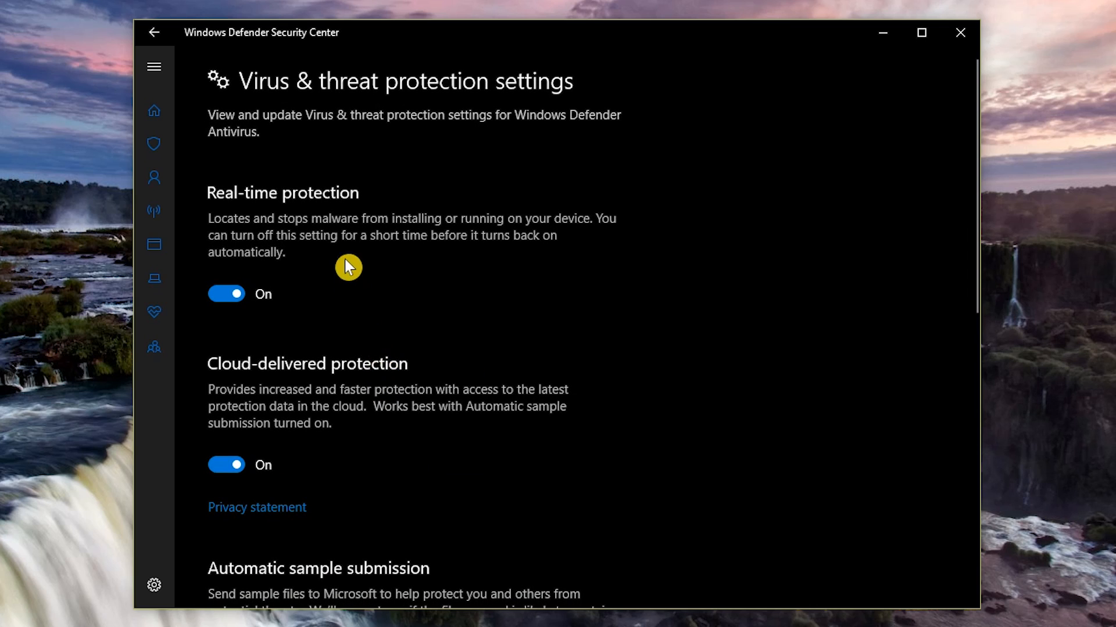
{"action": "mouse_move", "coordinate": [338, 375]}
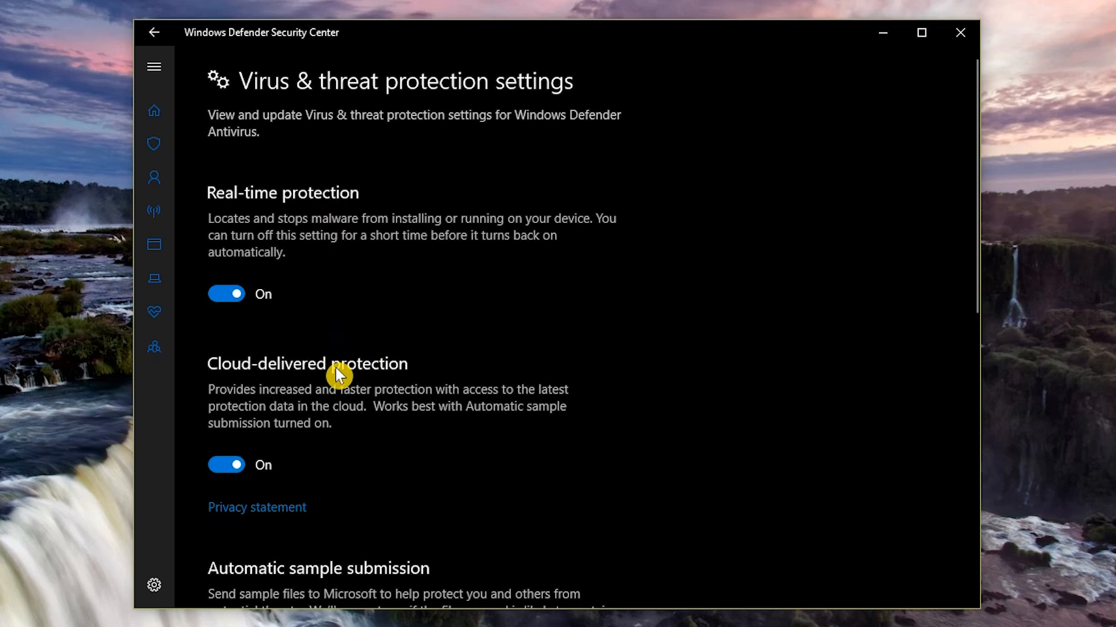
{"action": "mouse_move", "coordinate": [465, 376]}
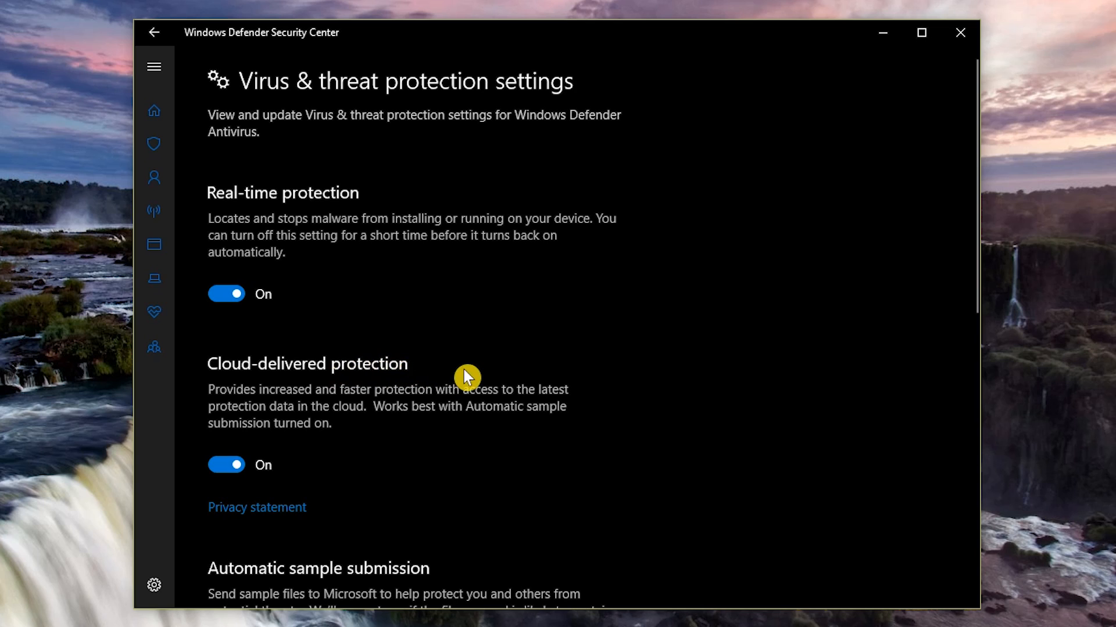
{"action": "left_click", "coordinate": [154, 33]}
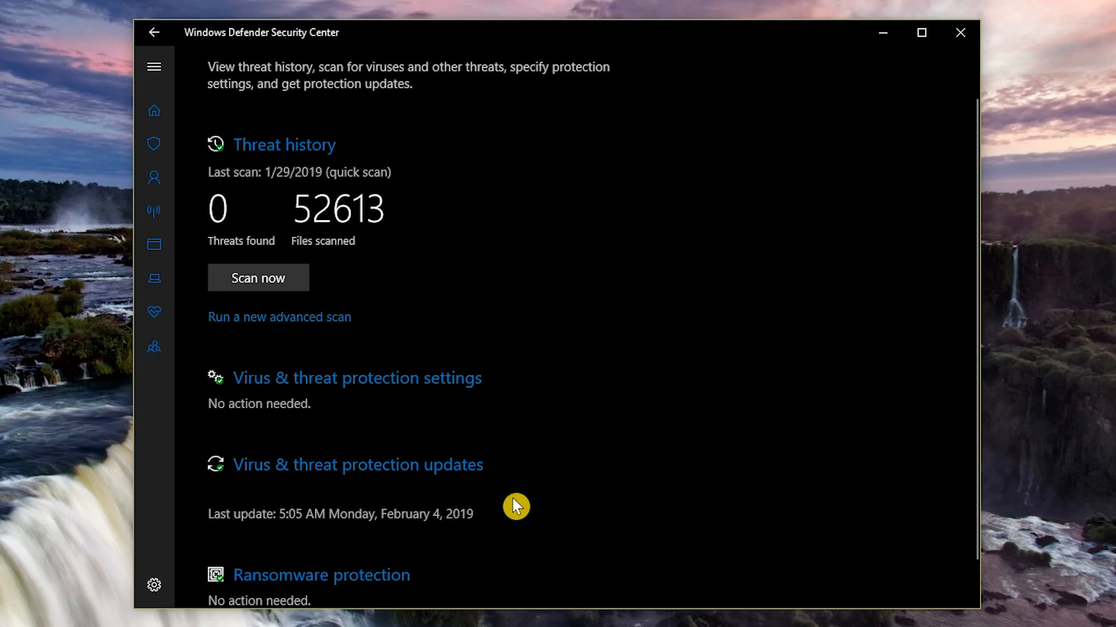
{"action": "mouse_move", "coordinate": [497, 521]}
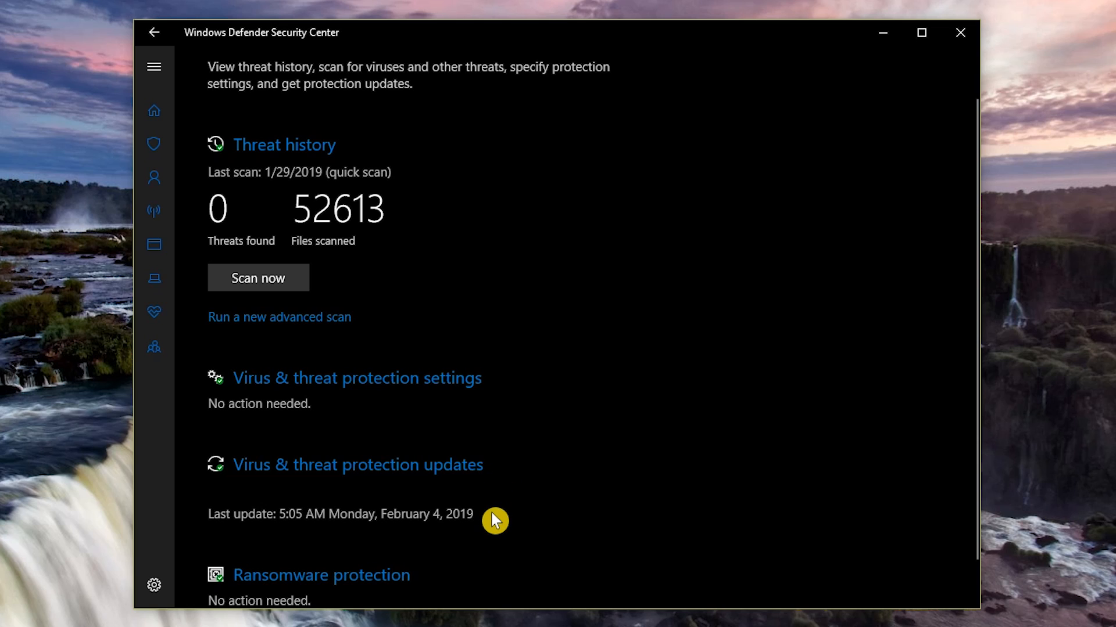
{"action": "mouse_move", "coordinate": [446, 477]}
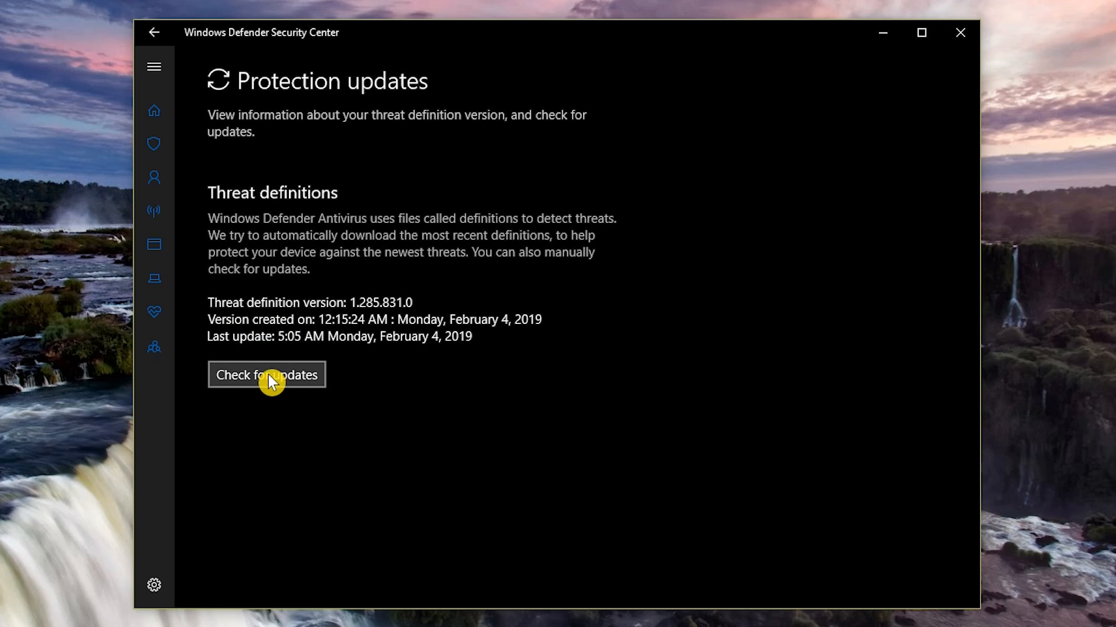
{"action": "left_click", "coordinate": [153, 110]}
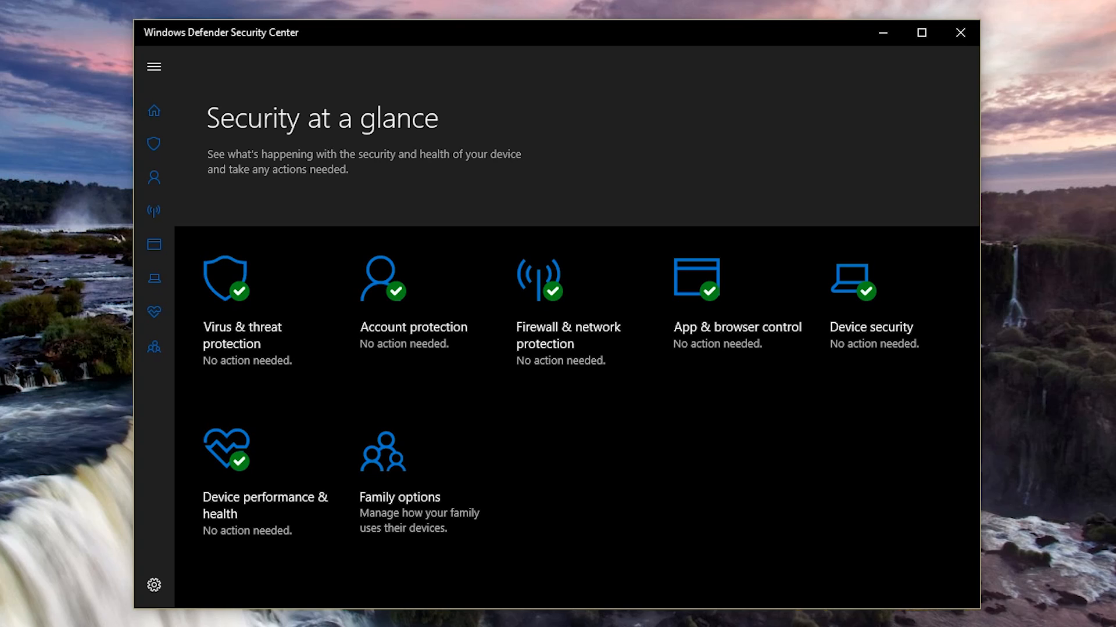
{"action": "mouse_move", "coordinate": [324, 370]}
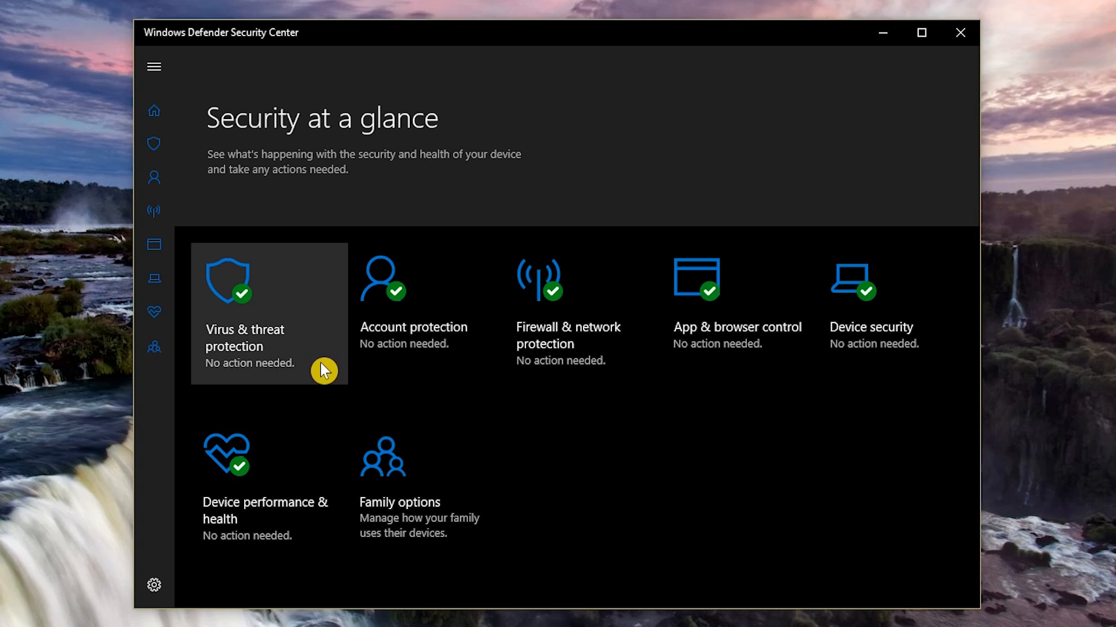
Step: Switch Controlled folder access on under Ransomware protection
{"action": "left_click", "coordinate": [268, 312]}
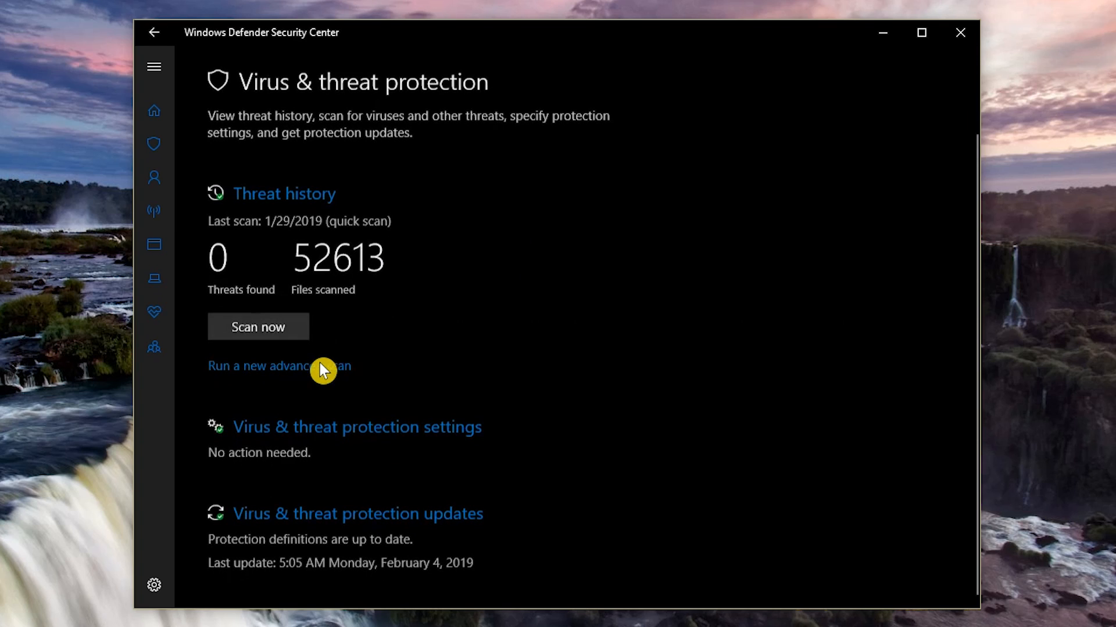
{"action": "scroll", "scroll_direction": "down", "scroll_amount": 3}
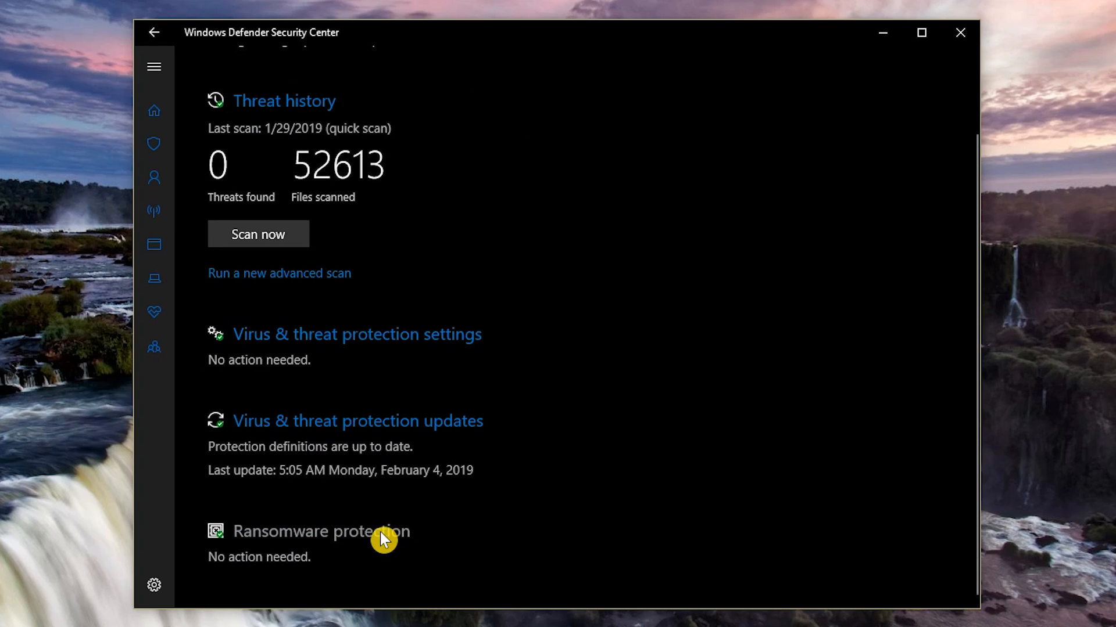
{"action": "left_click", "coordinate": [320, 531]}
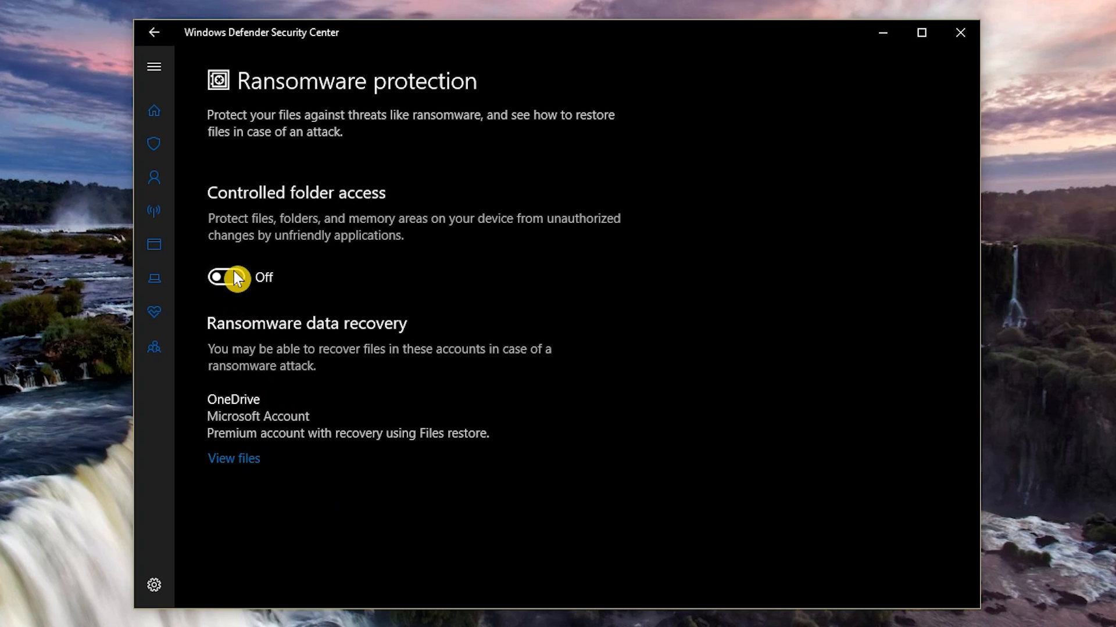
{"action": "left_click", "coordinate": [226, 277]}
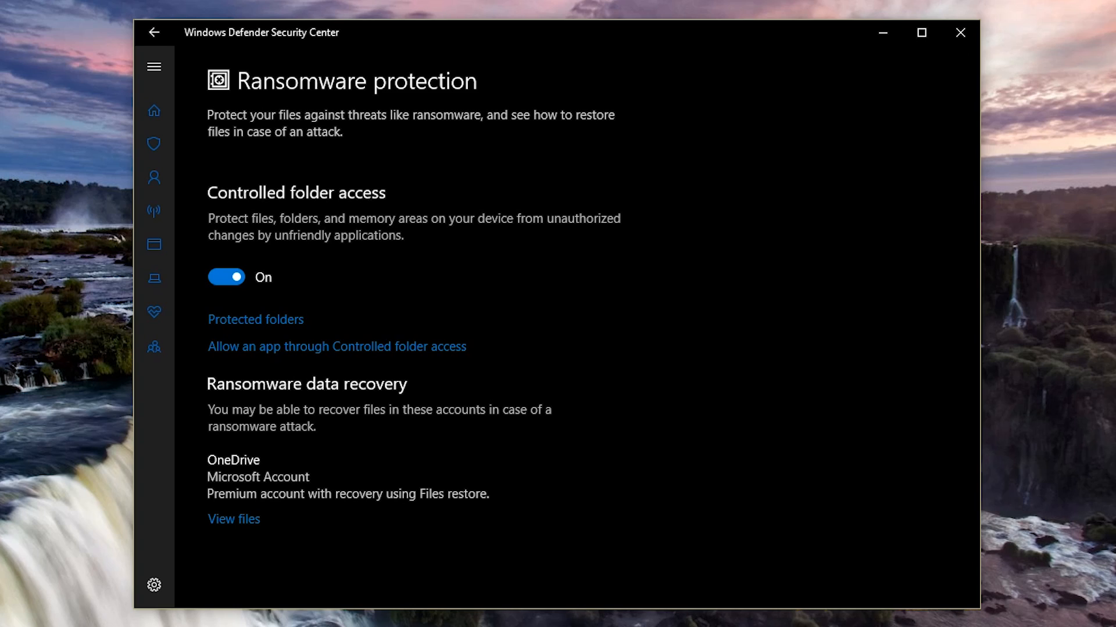
{"action": "mouse_move", "coordinate": [255, 329]}
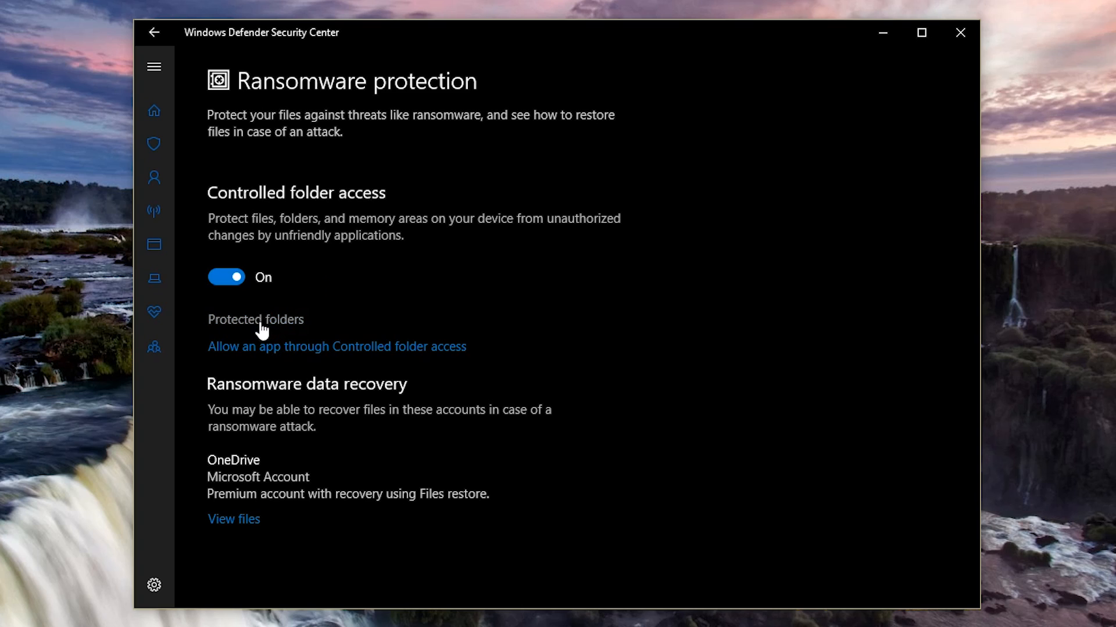
Step: Review the default protected folders list and start adding another protected folder
{"action": "left_click", "coordinate": [256, 320]}
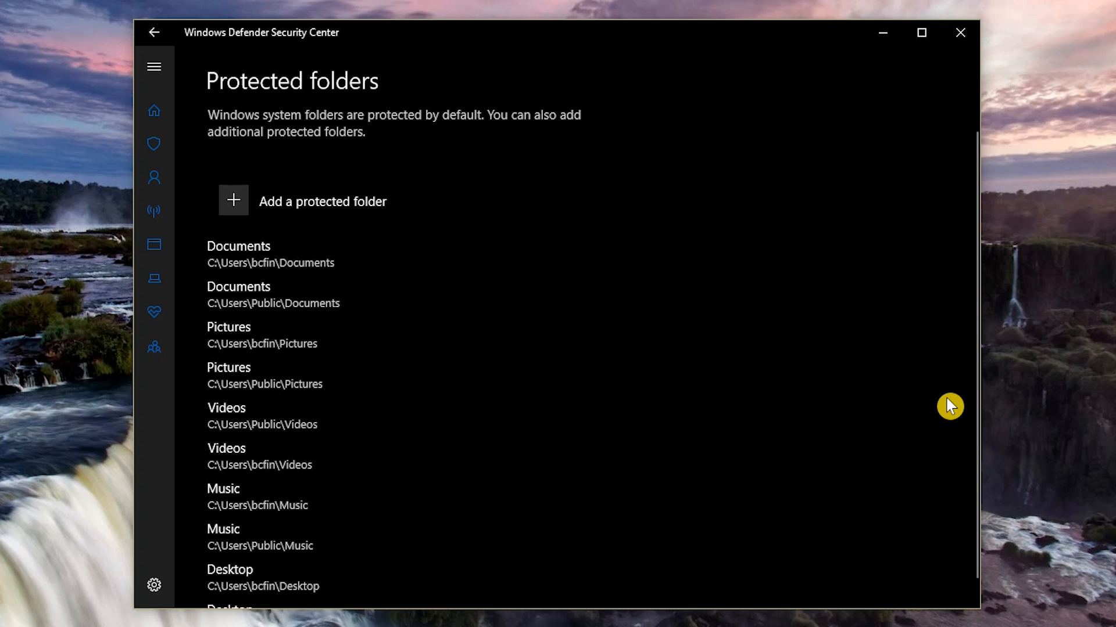
{"action": "scroll", "scroll_direction": "down", "scroll_amount": 3}
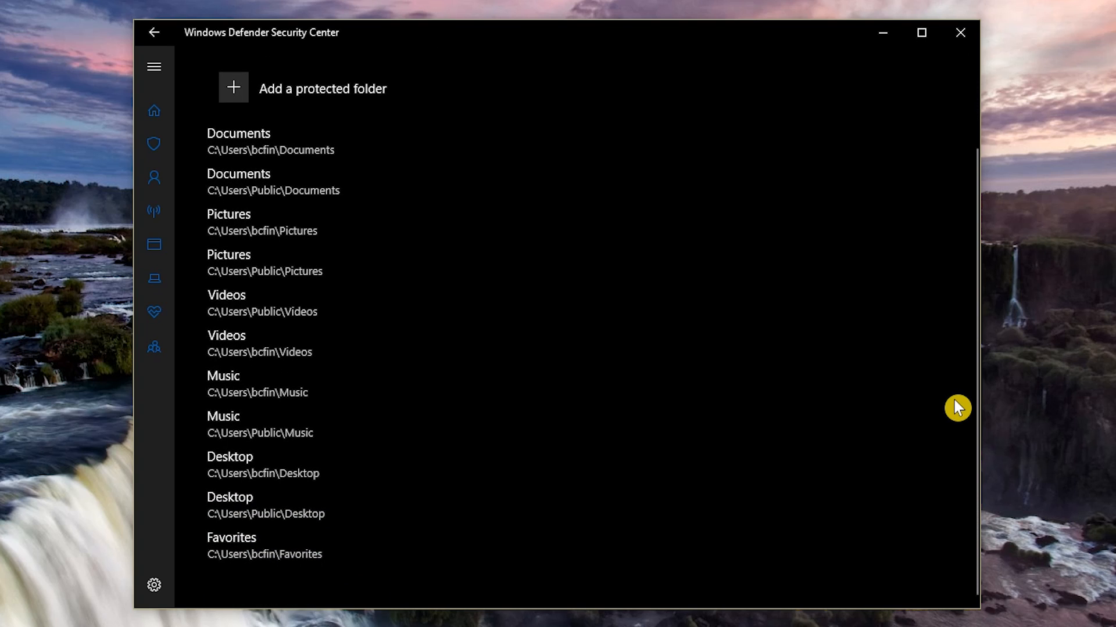
{"action": "mouse_move", "coordinate": [353, 103]}
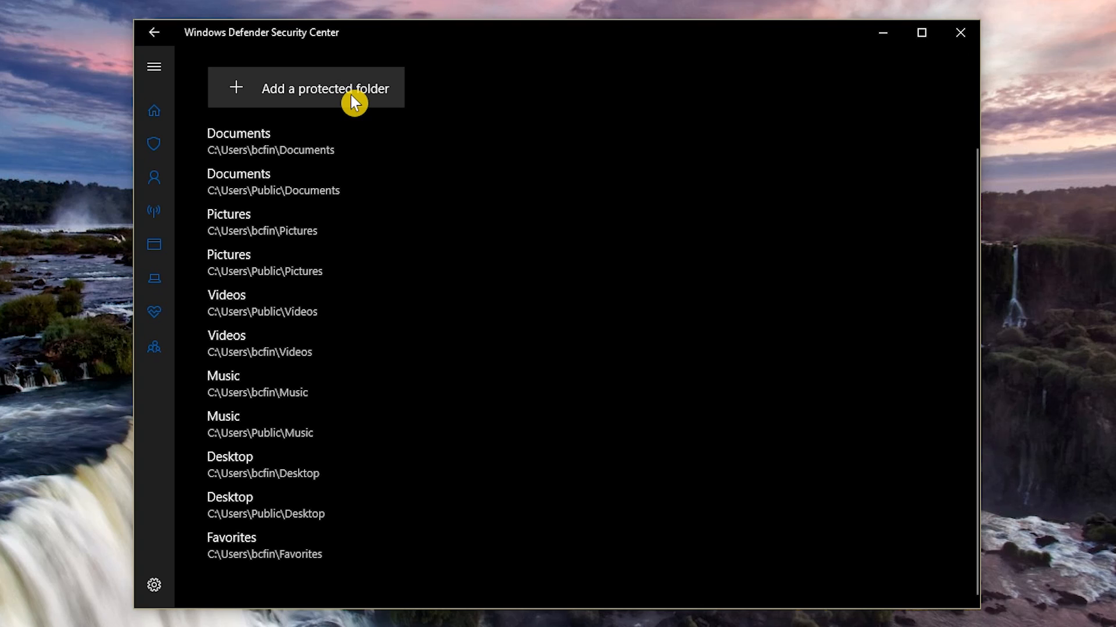
{"action": "left_click", "coordinate": [325, 88]}
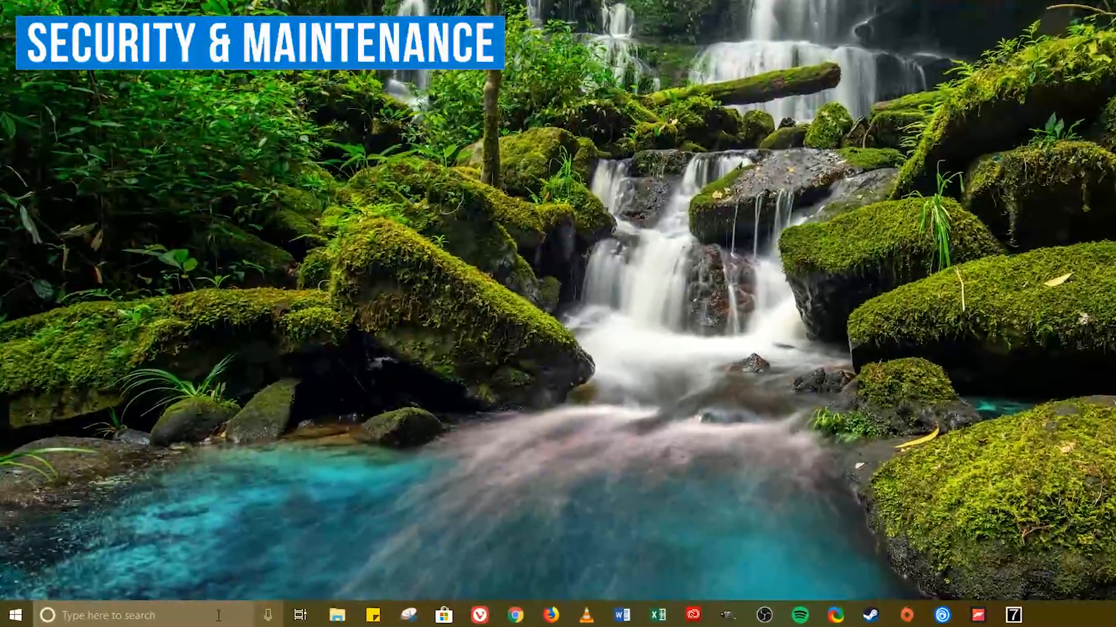
Step: From Control Panel, expand the Security and Maintenance status and reach the message settings page
{"action": "type", "text": "control panel"}
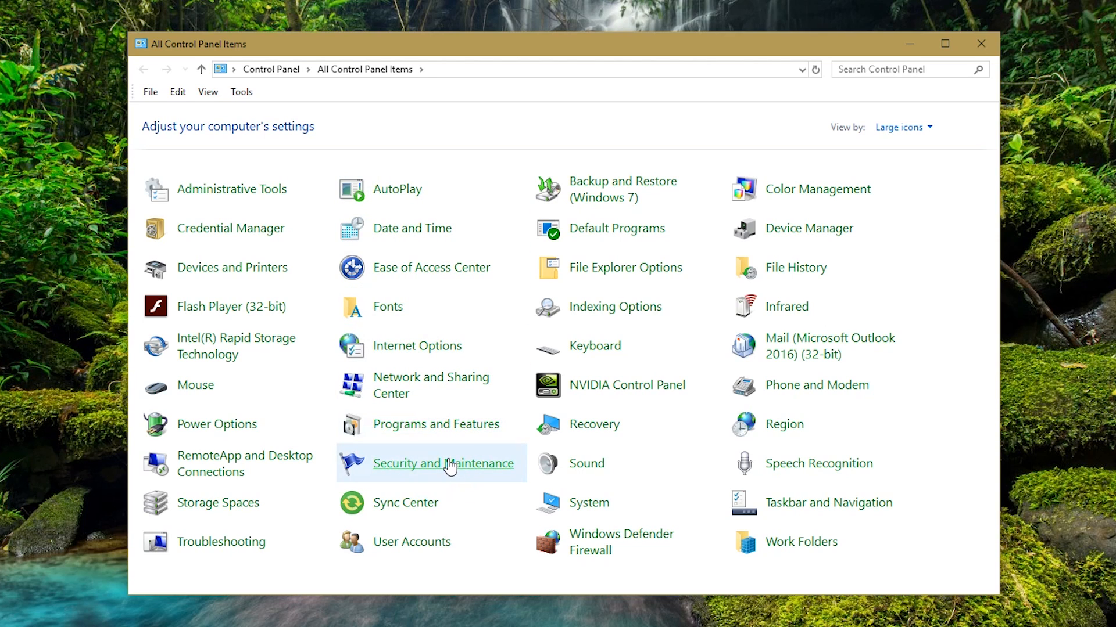
{"action": "left_click", "coordinate": [443, 464]}
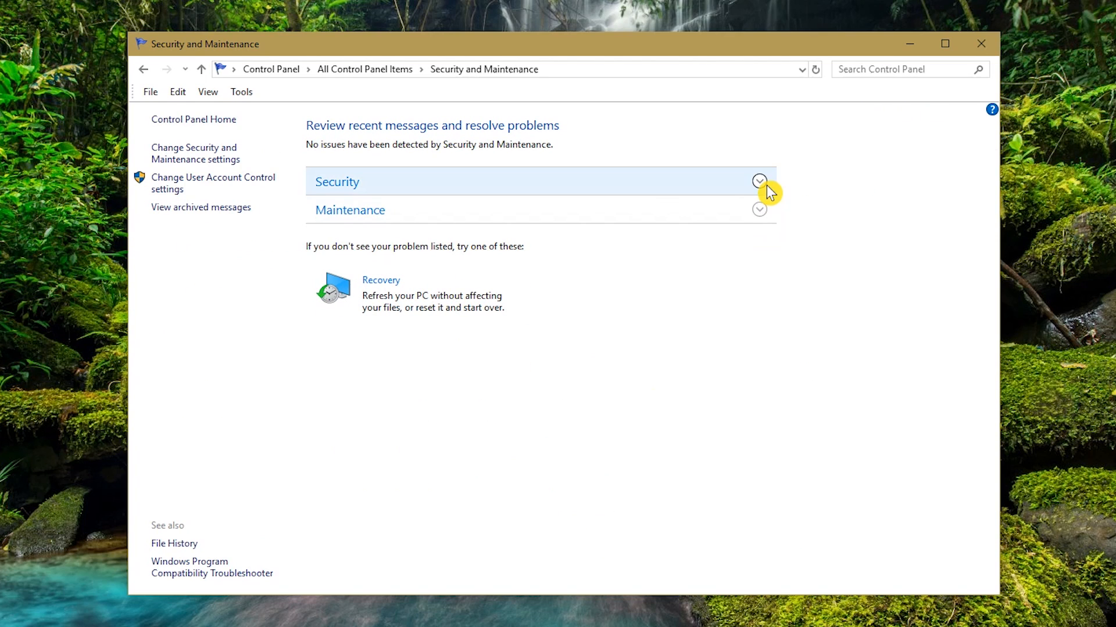
{"action": "left_click", "coordinate": [759, 181]}
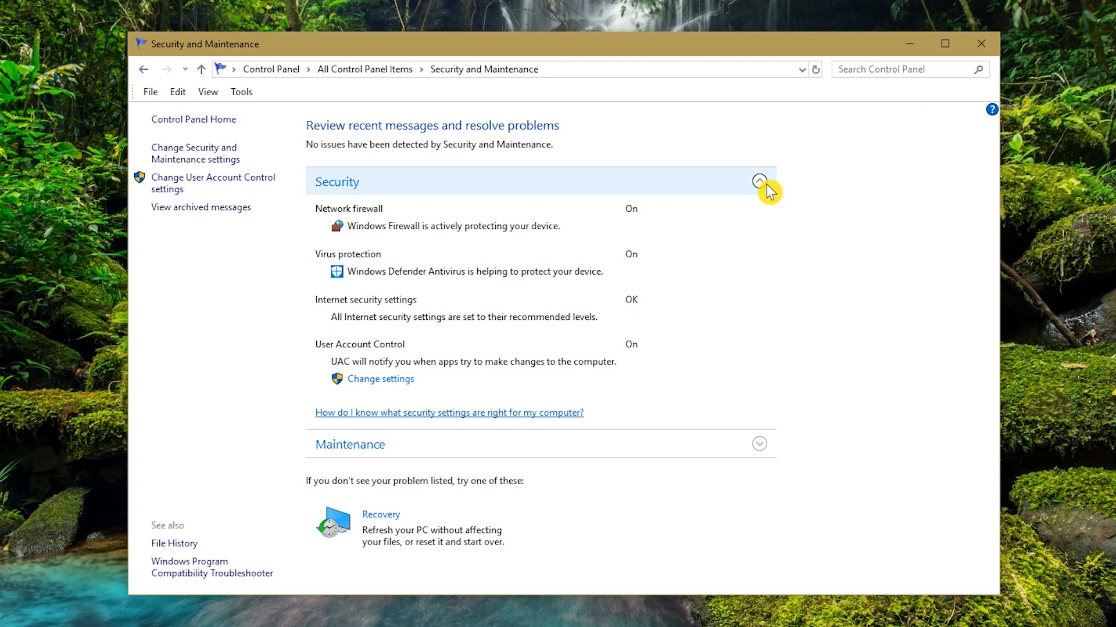
{"action": "mouse_move", "coordinate": [722, 211]}
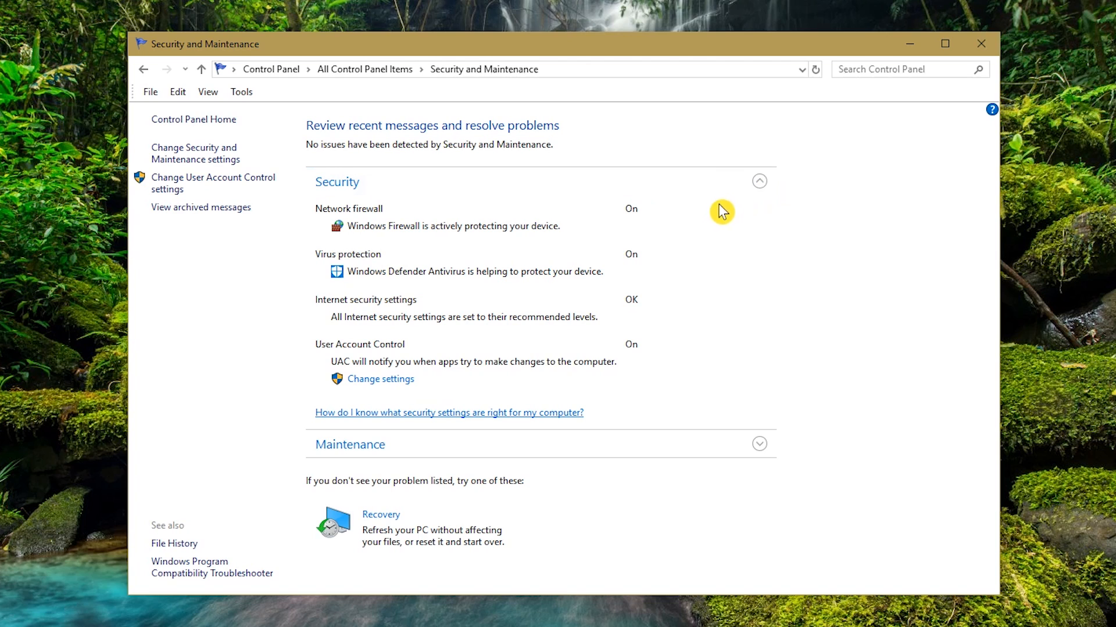
{"action": "mouse_move", "coordinate": [505, 269]}
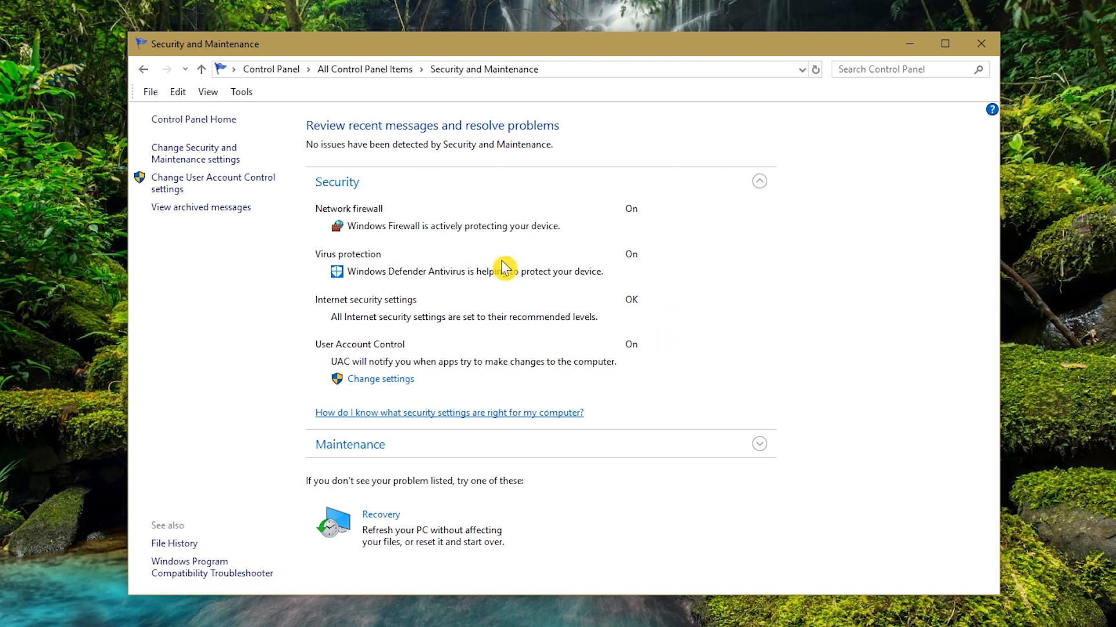
{"action": "mouse_move", "coordinate": [211, 159]}
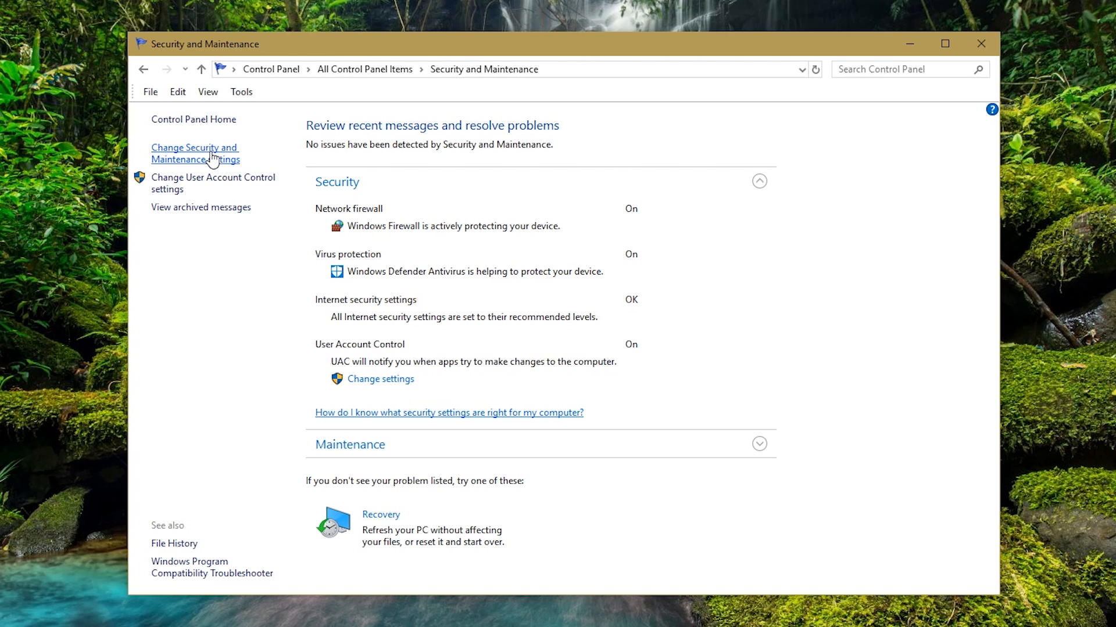
{"action": "left_click", "coordinate": [194, 154]}
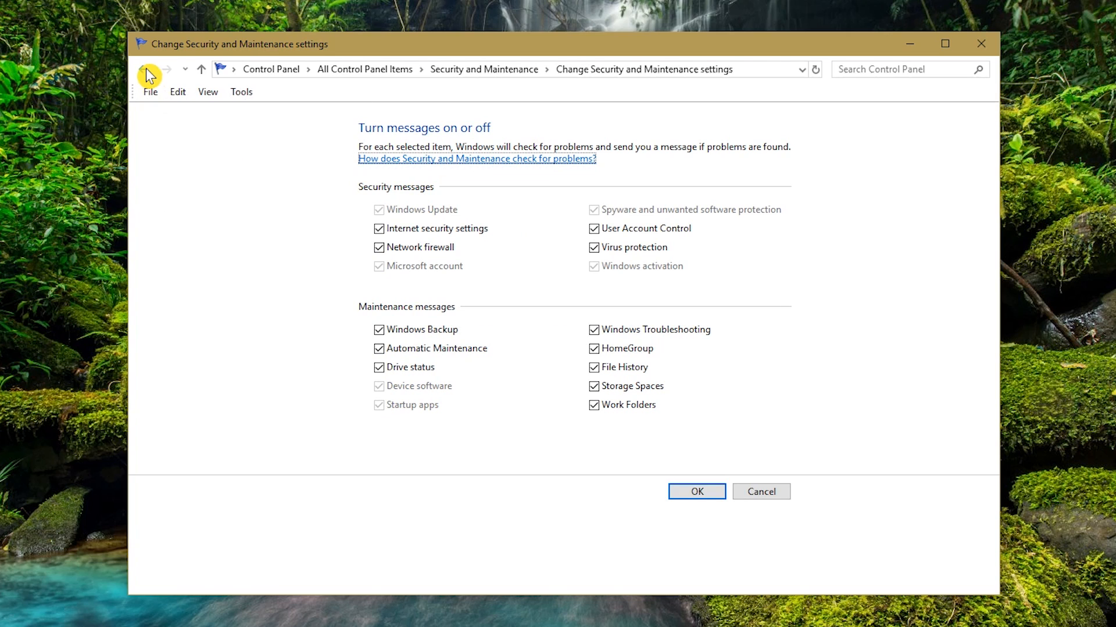
Step: Keep User Account Control at its default notification level and confirm with OK
{"action": "left_click", "coordinate": [142, 69]}
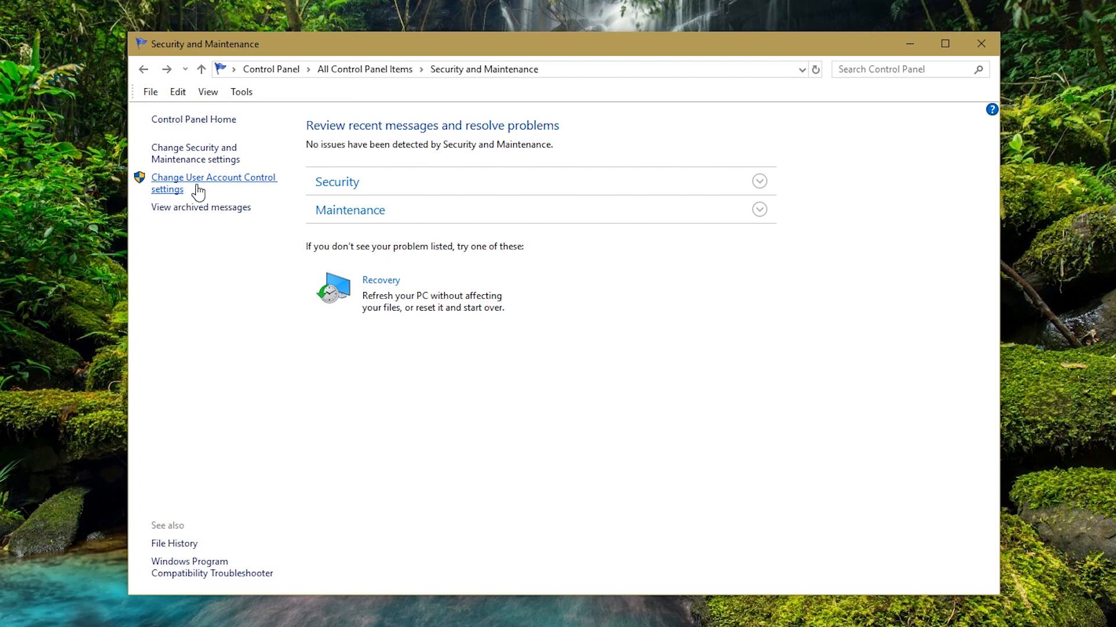
{"action": "left_click", "coordinate": [214, 183]}
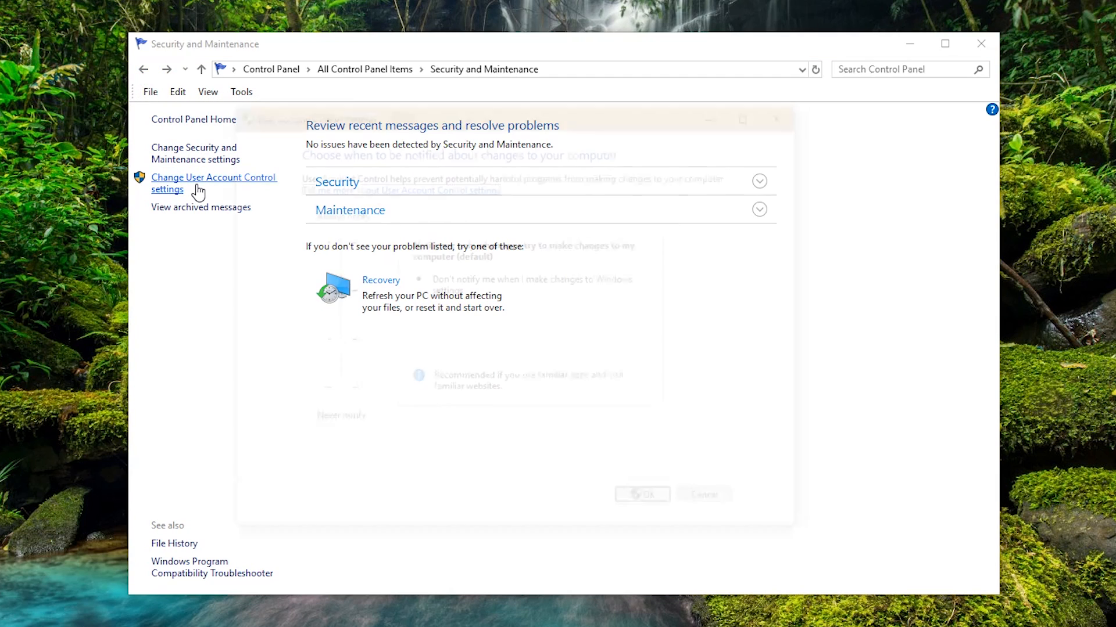
{"action": "left_click", "coordinate": [214, 183]}
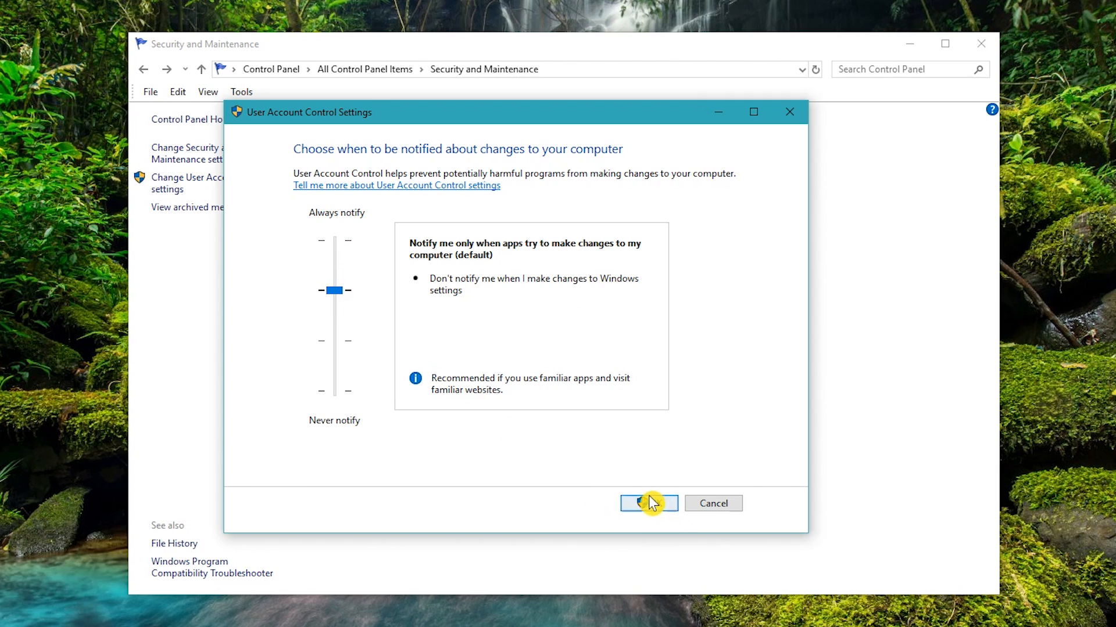
{"action": "left_click", "coordinate": [647, 503]}
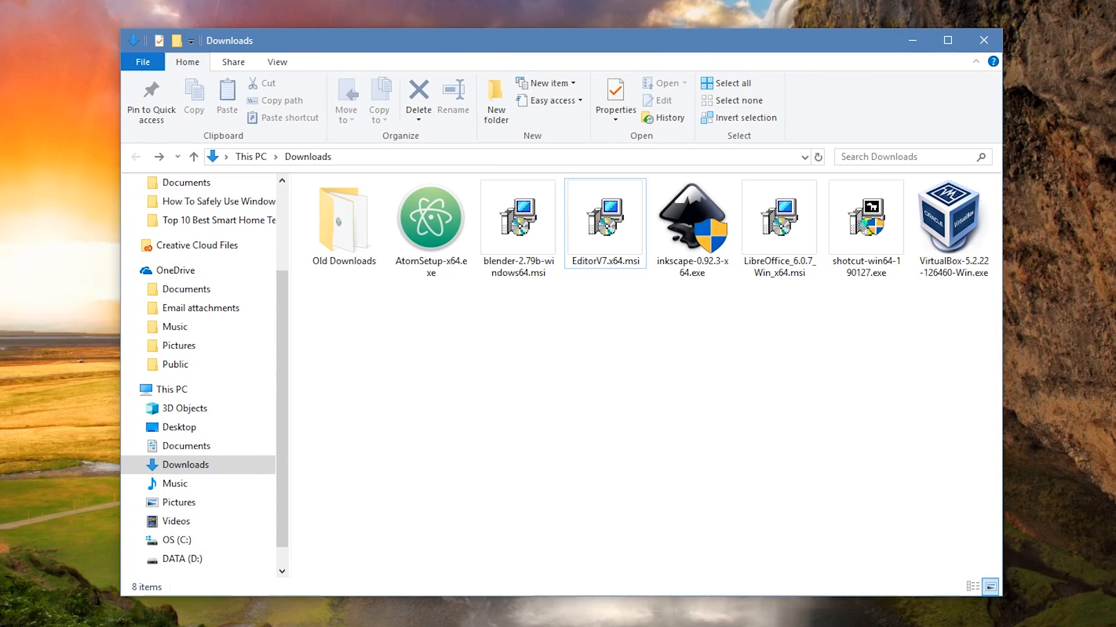
Step: Scan AtomSetup-x64.exe in Downloads with Windows Defender, finding 0 threats
{"action": "right_click", "coordinate": [429, 218]}
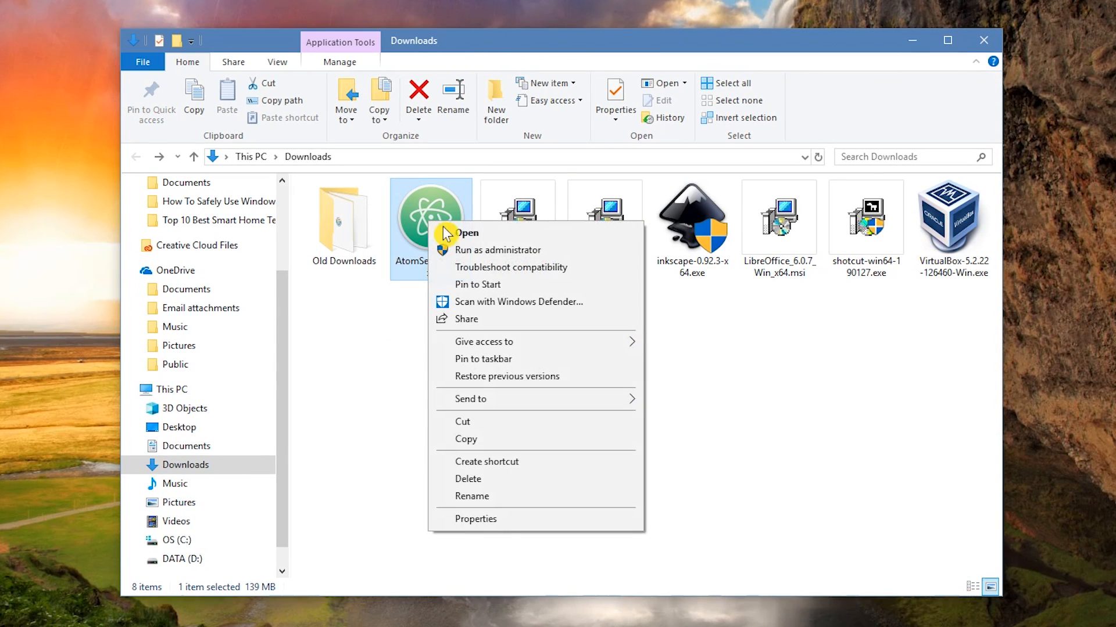
{"action": "mouse_move", "coordinate": [563, 306]}
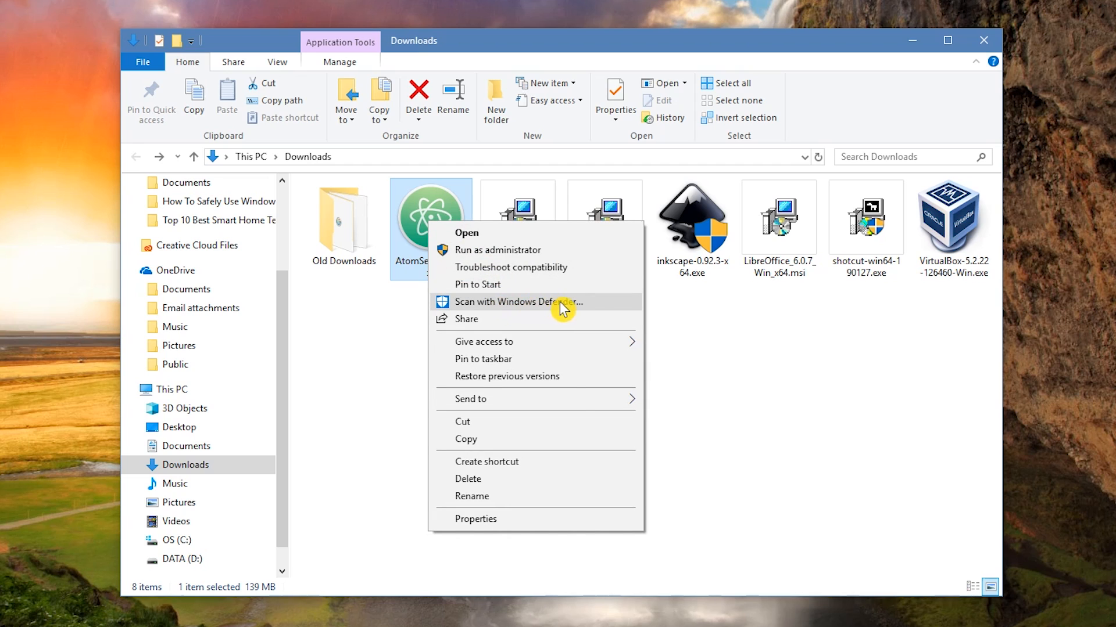
{"action": "left_click", "coordinate": [506, 302]}
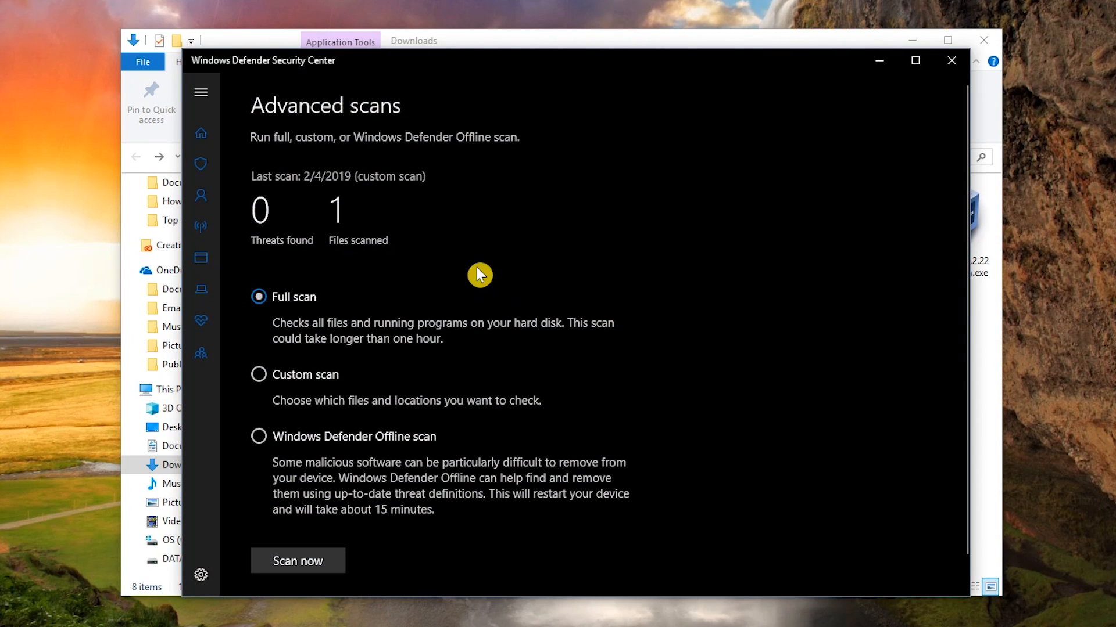
{"action": "mouse_move", "coordinate": [289, 219]}
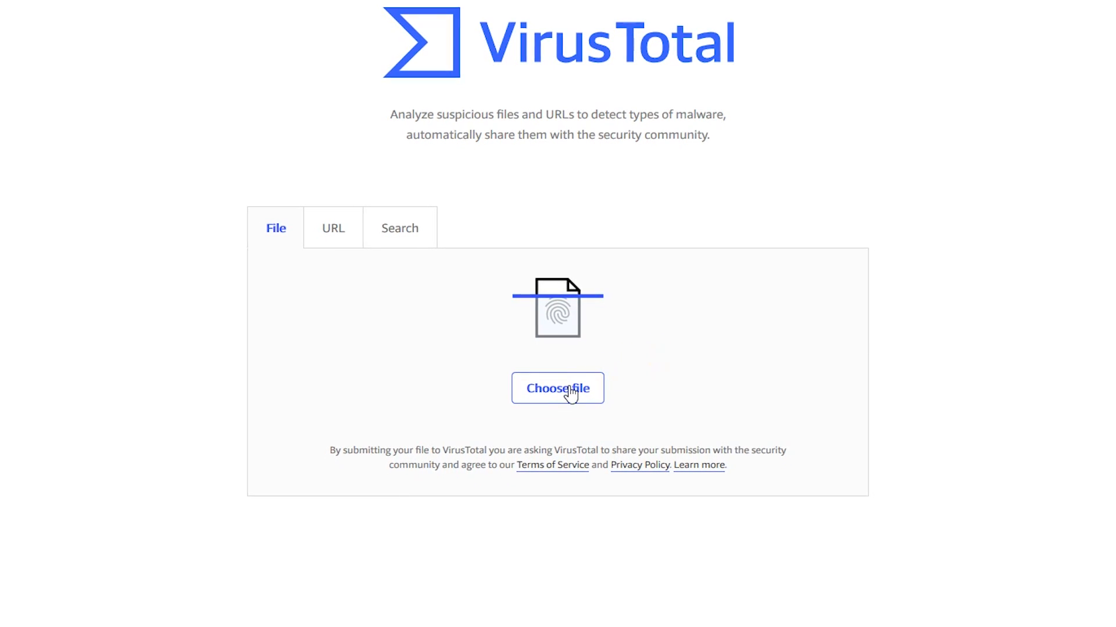
Step: Upload AtomSetup-x64.exe to VirusTotal and confirm 0 of 67 engines detect it
{"action": "left_click", "coordinate": [556, 388]}
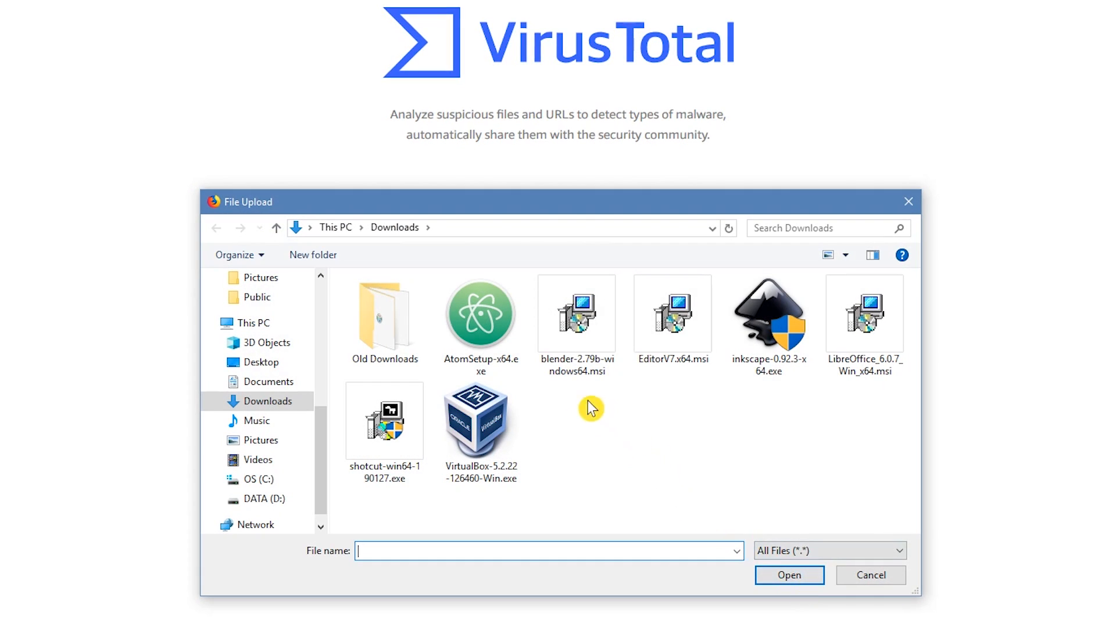
{"action": "left_click", "coordinate": [480, 313]}
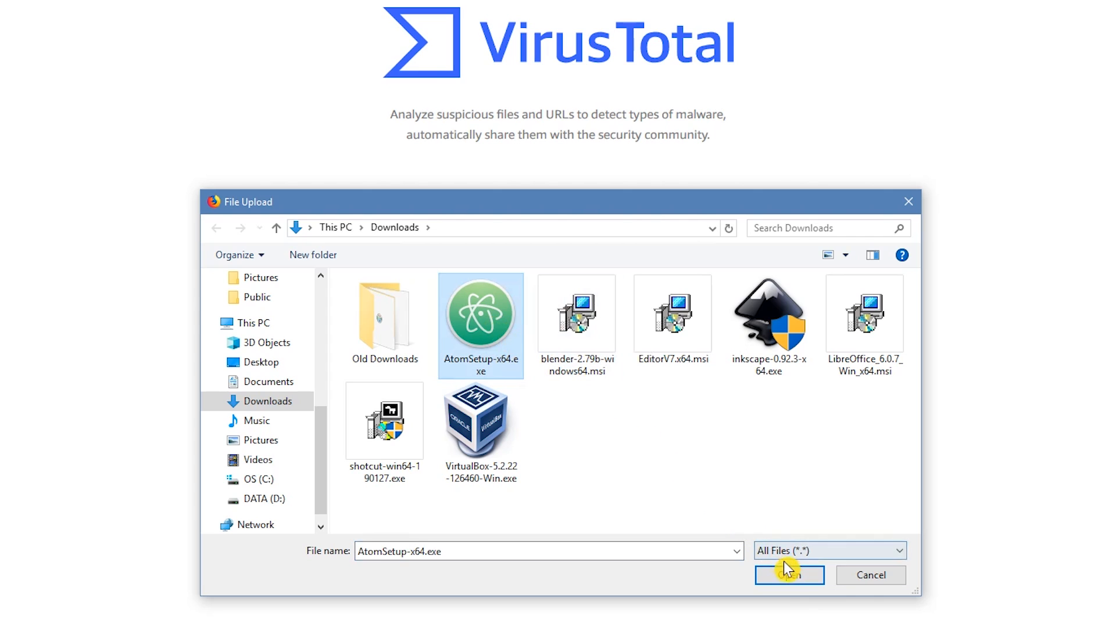
{"action": "left_click", "coordinate": [788, 575]}
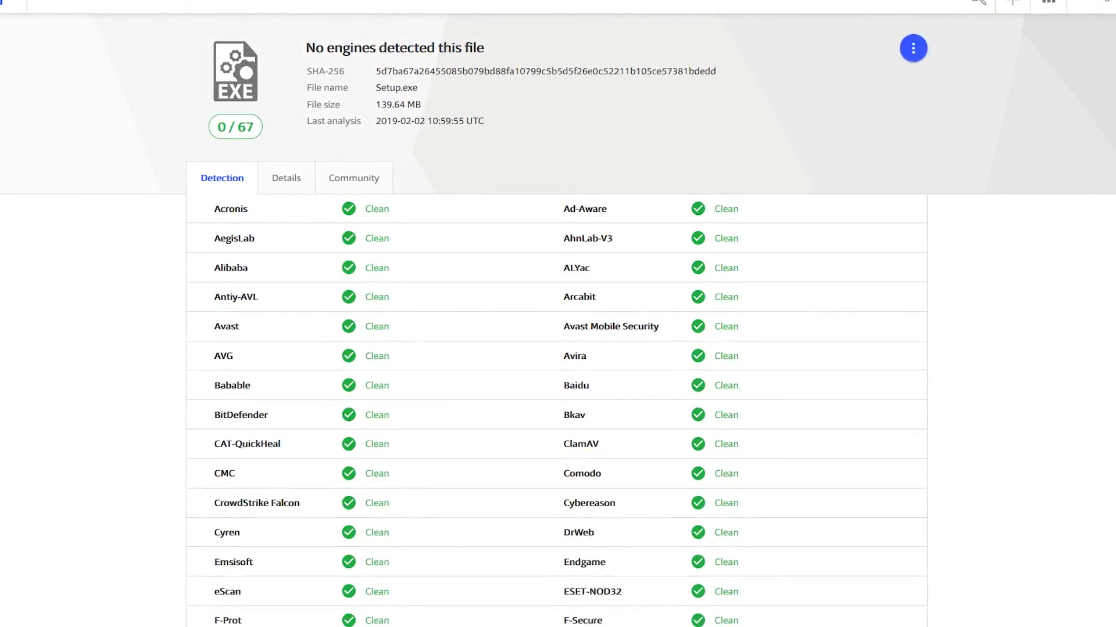
{"action": "scroll", "scroll_direction": "up", "scroll_amount": 3}
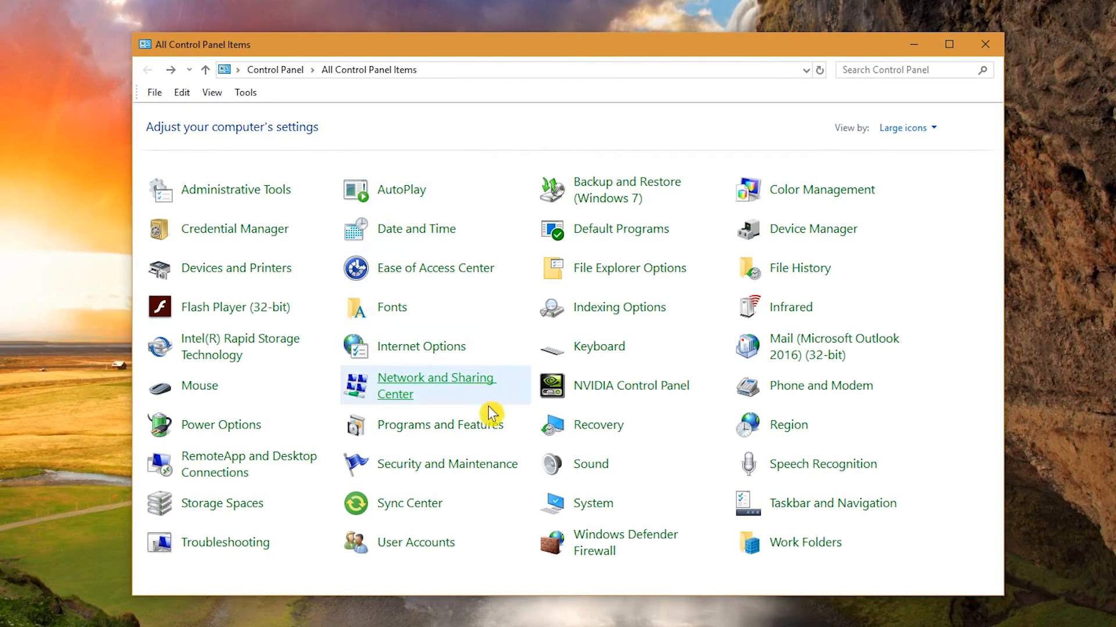
{"action": "mouse_move", "coordinate": [482, 442]}
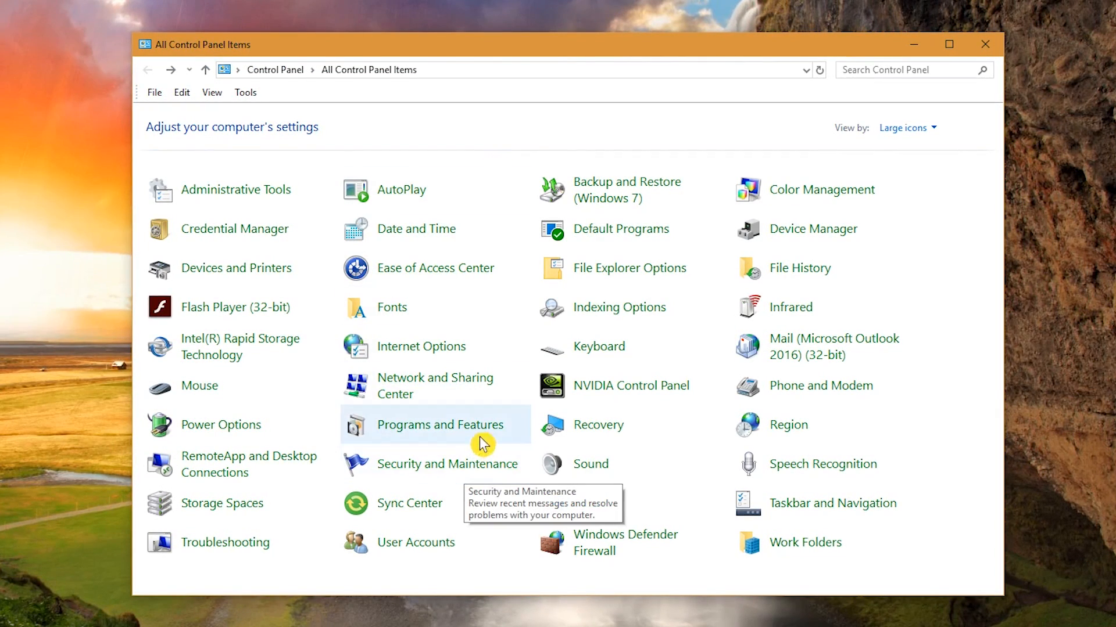
{"action": "mouse_move", "coordinate": [439, 425]}
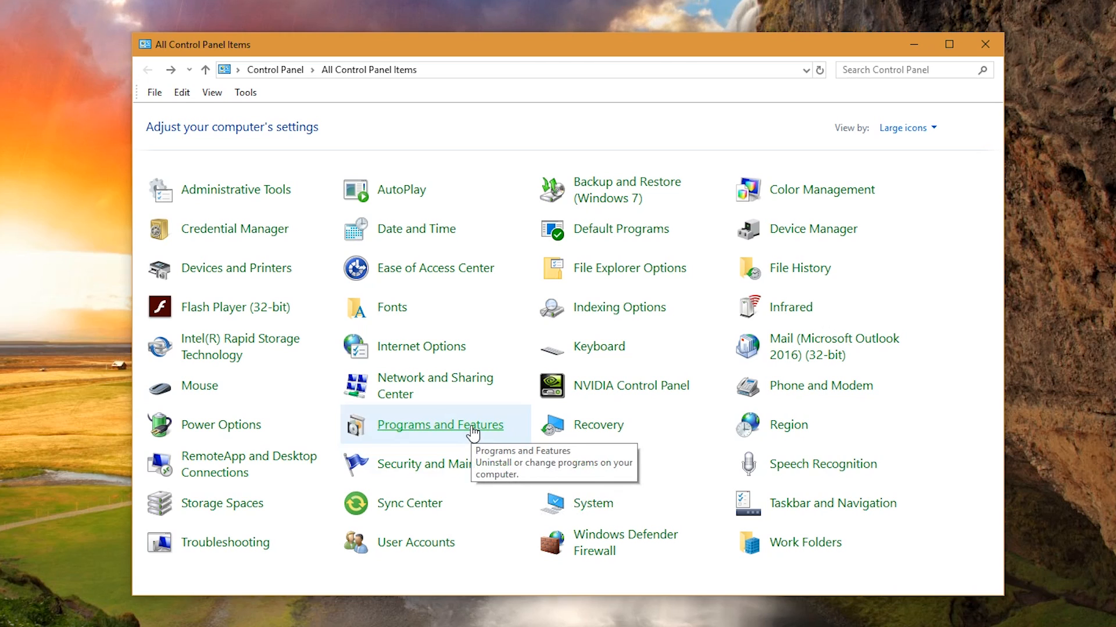
Step: Show the Programs and Features list and highlight Elgato Game Capture HD
{"action": "left_click", "coordinate": [439, 425]}
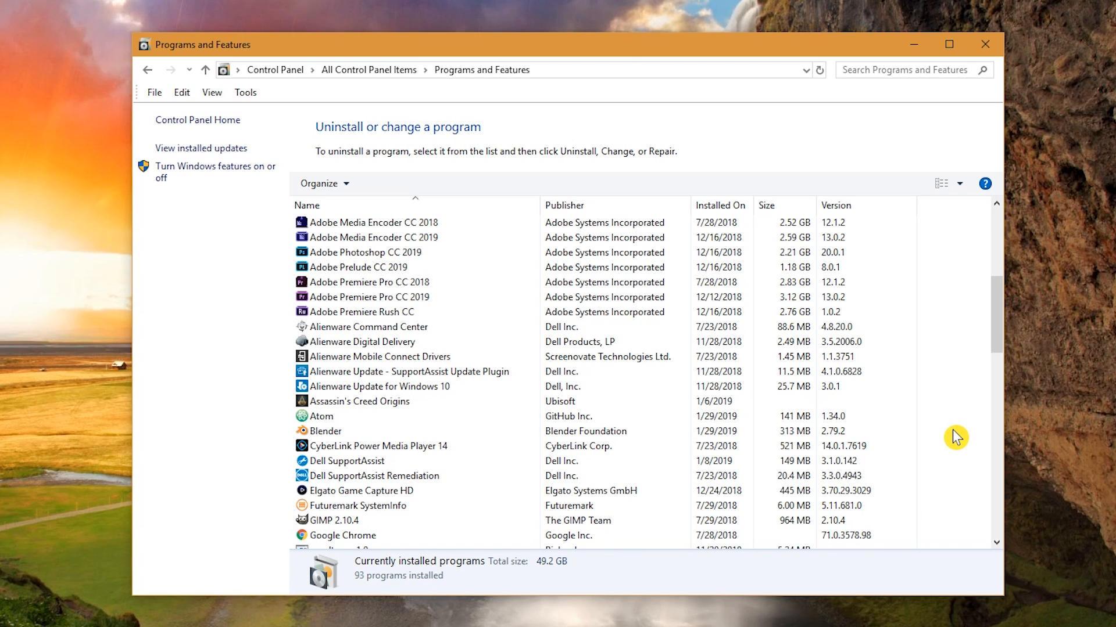
{"action": "left_click", "coordinate": [360, 491]}
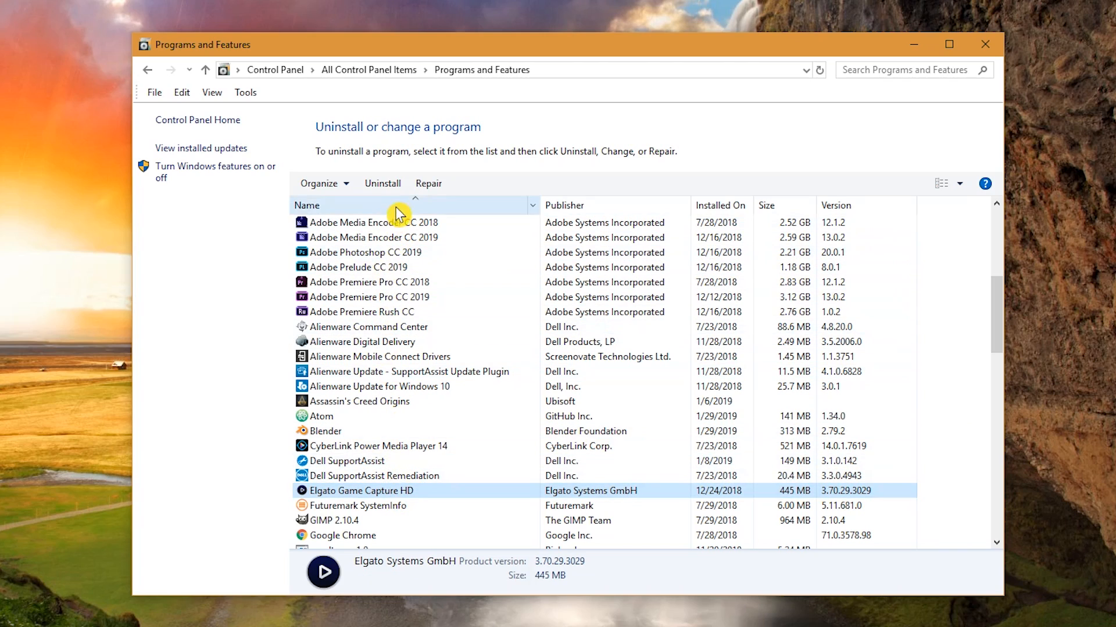
{"action": "mouse_move", "coordinate": [383, 184]}
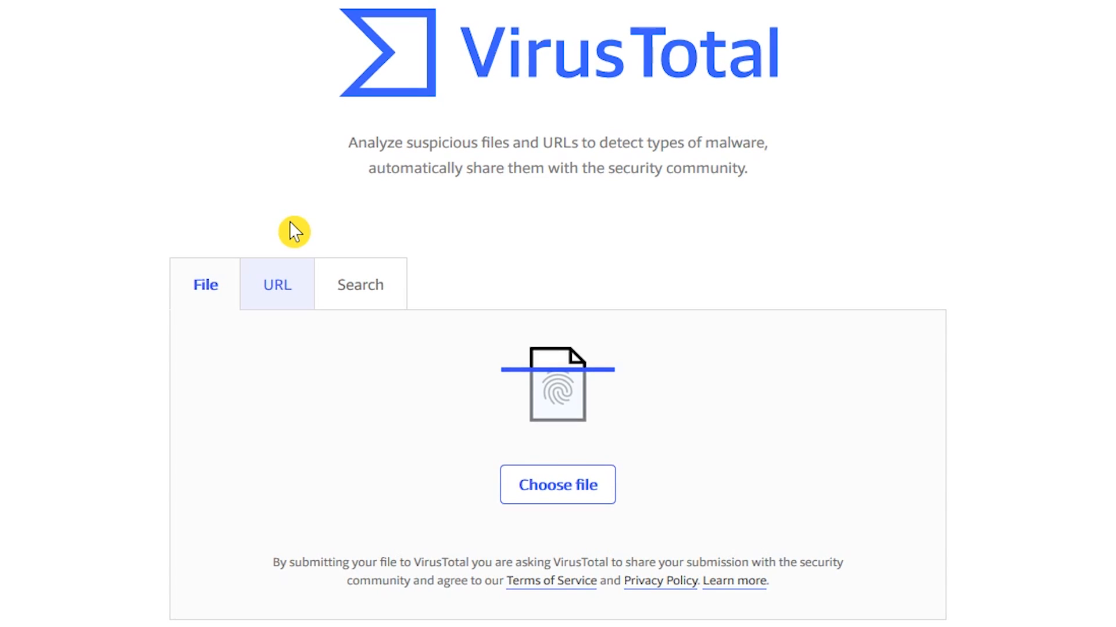
{"action": "left_click", "coordinate": [276, 284]}
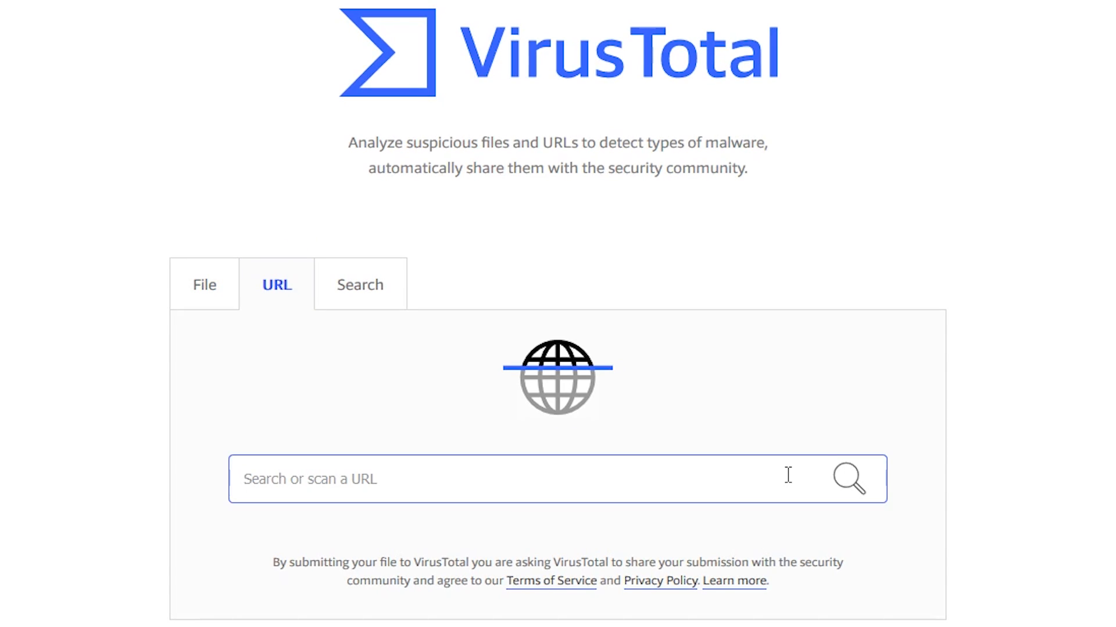
{"action": "type", "text": "https://www.yahoo.com/"}
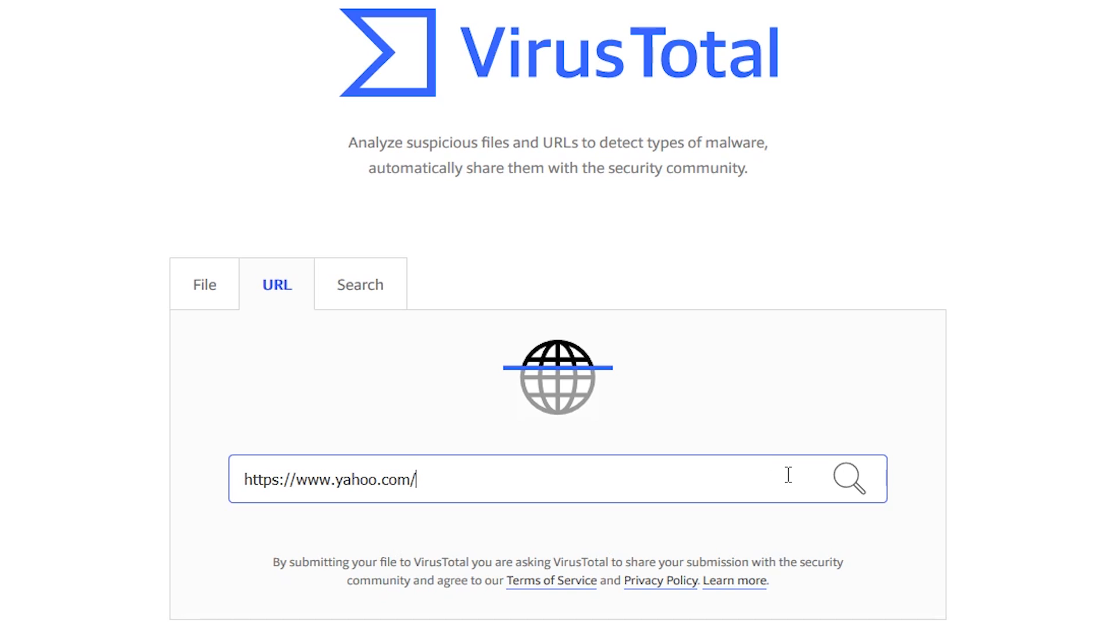
{"action": "left_click", "coordinate": [848, 478]}
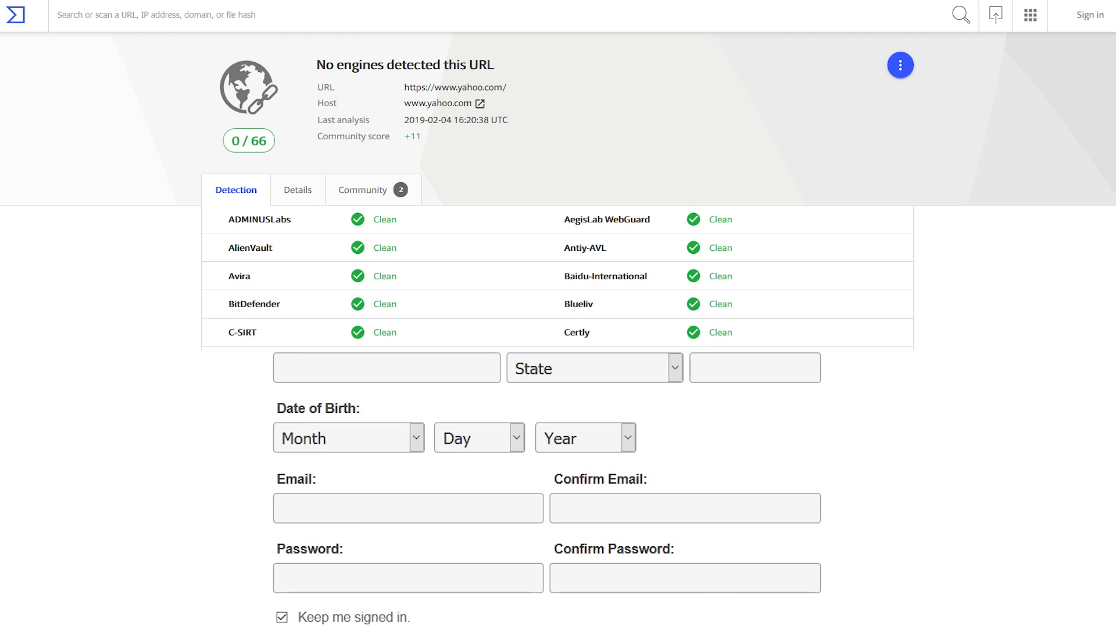
{"action": "scroll", "scroll_direction": "up", "scroll_amount": 3}
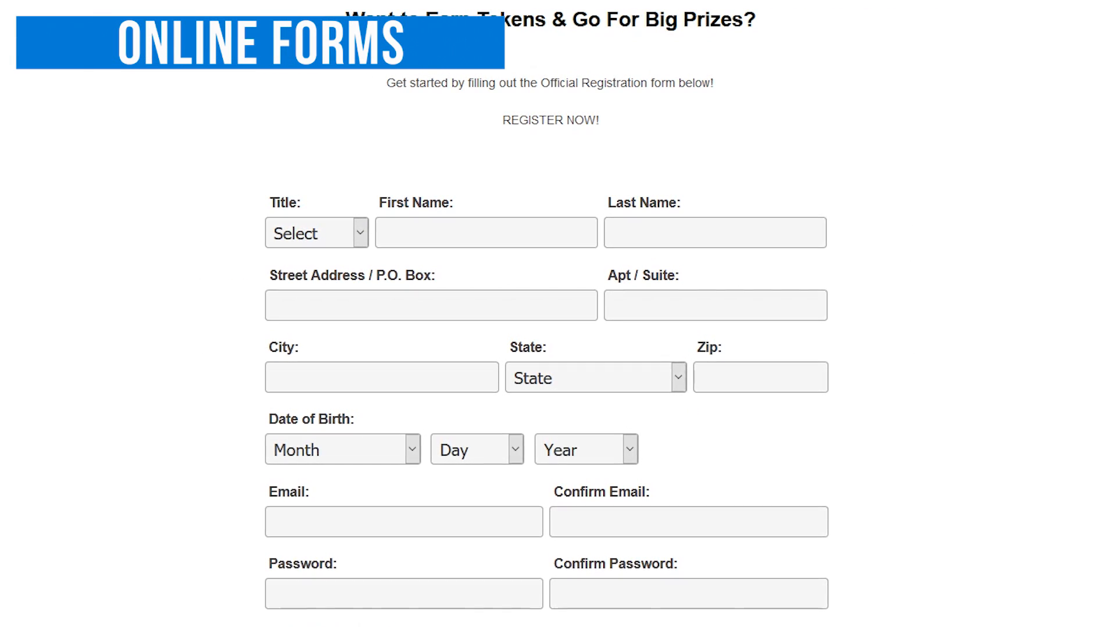
Step: Scroll through the prize registration form's personal-details fields
{"action": "scroll", "scroll_direction": "up", "scroll_amount": 3}
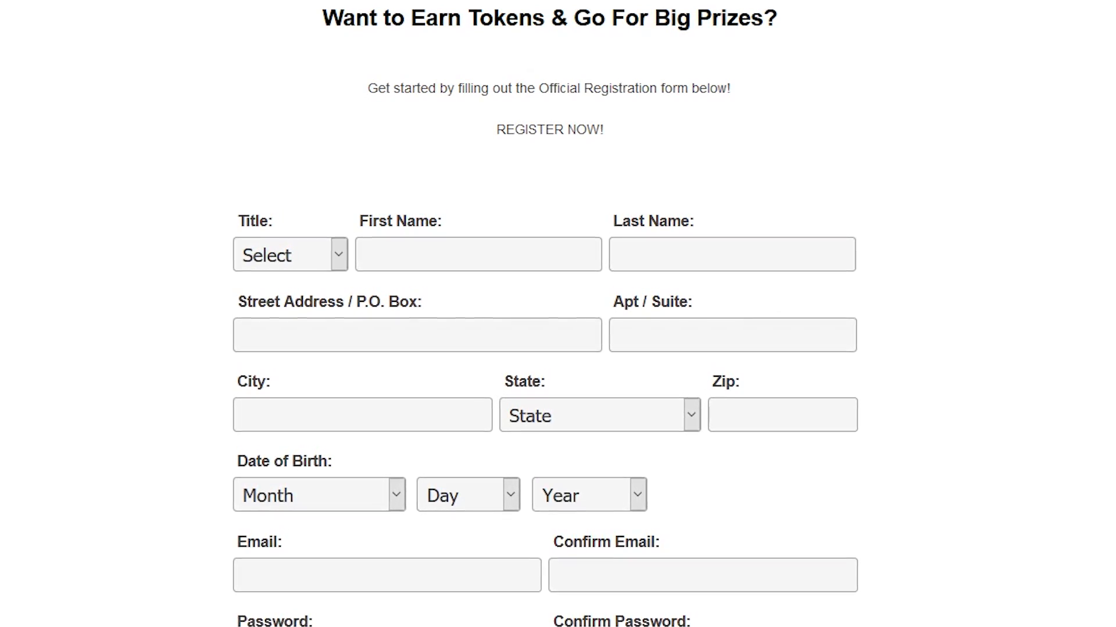
{"action": "scroll", "scroll_direction": "down", "scroll_amount": 3}
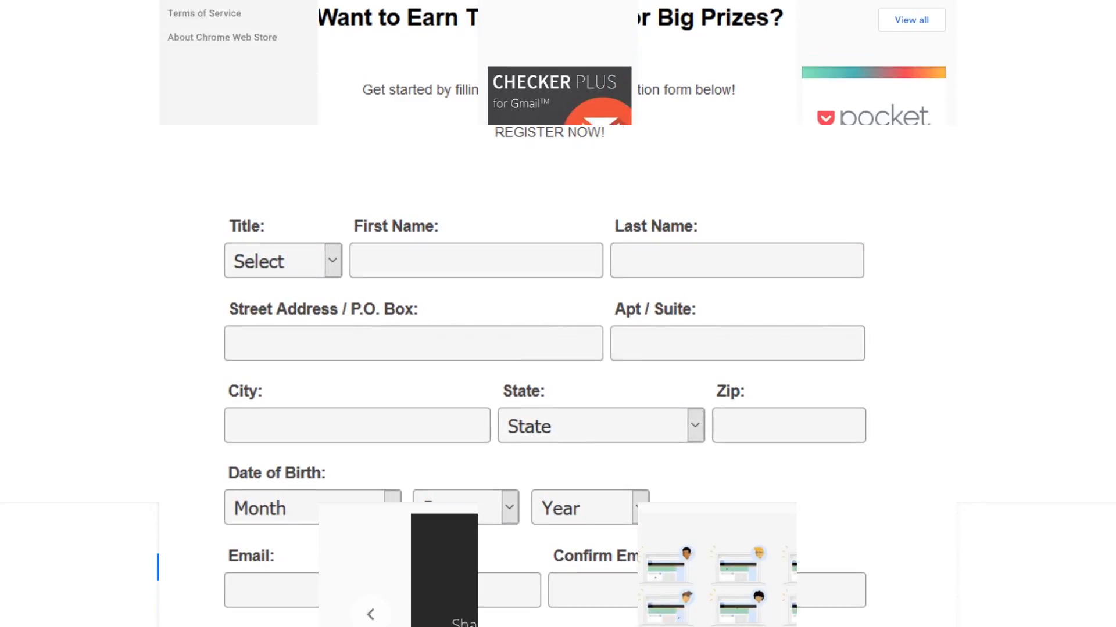
{"action": "scroll", "scroll_direction": "up", "scroll_amount": 3}
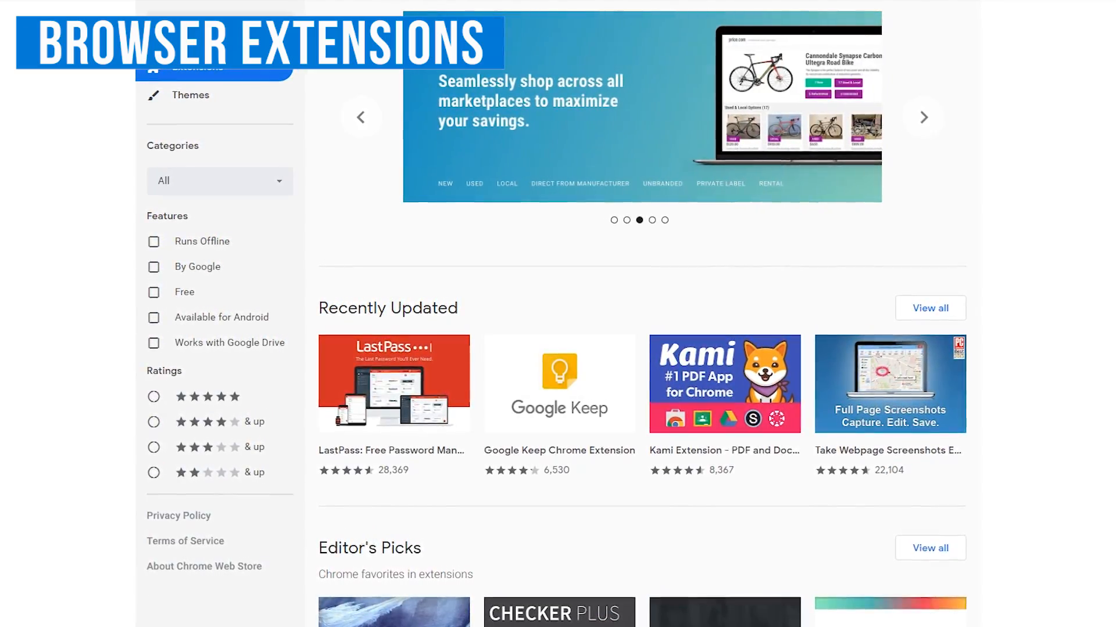
Step: Remove ColorZilla from chrome://extensions and confirm the removal
{"action": "scroll", "scroll_direction": "up", "scroll_amount": 3}
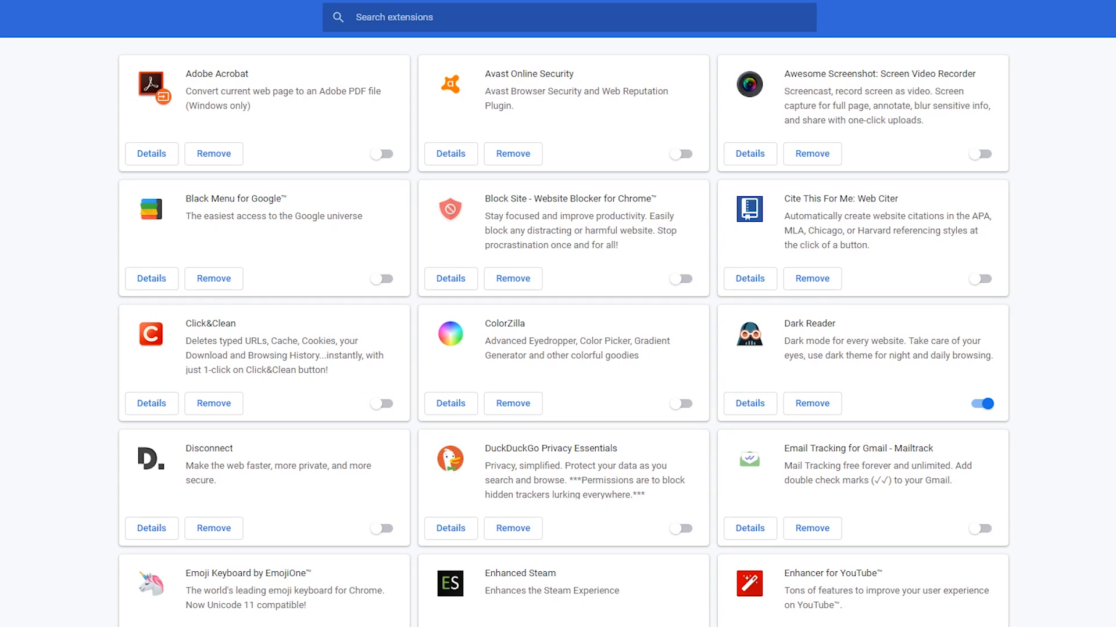
{"action": "mouse_move", "coordinate": [543, 348]}
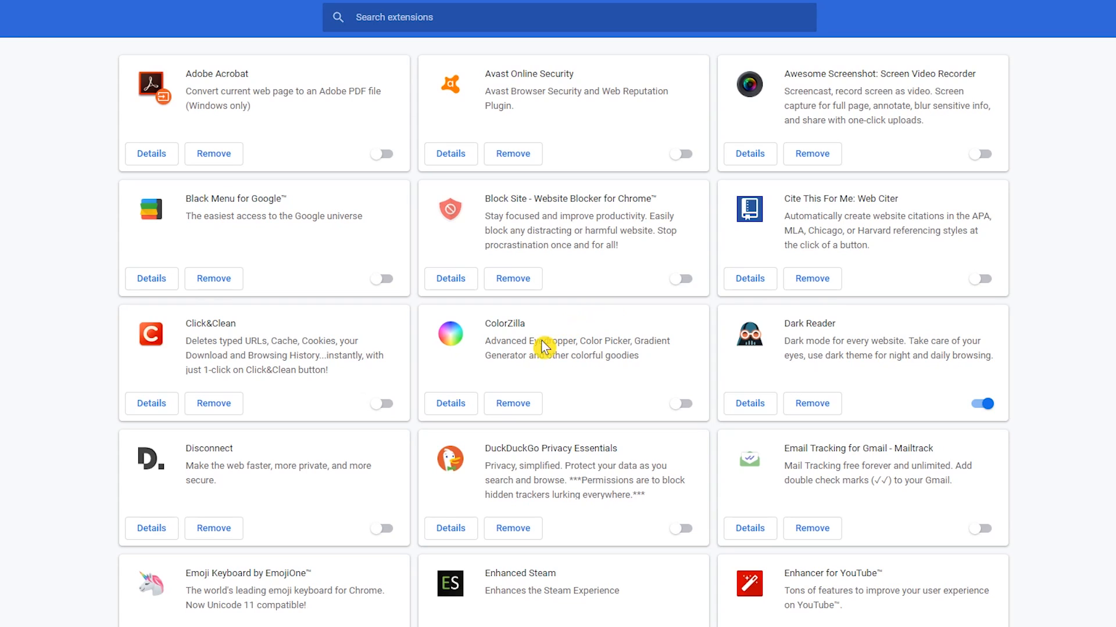
{"action": "left_click", "coordinate": [512, 403]}
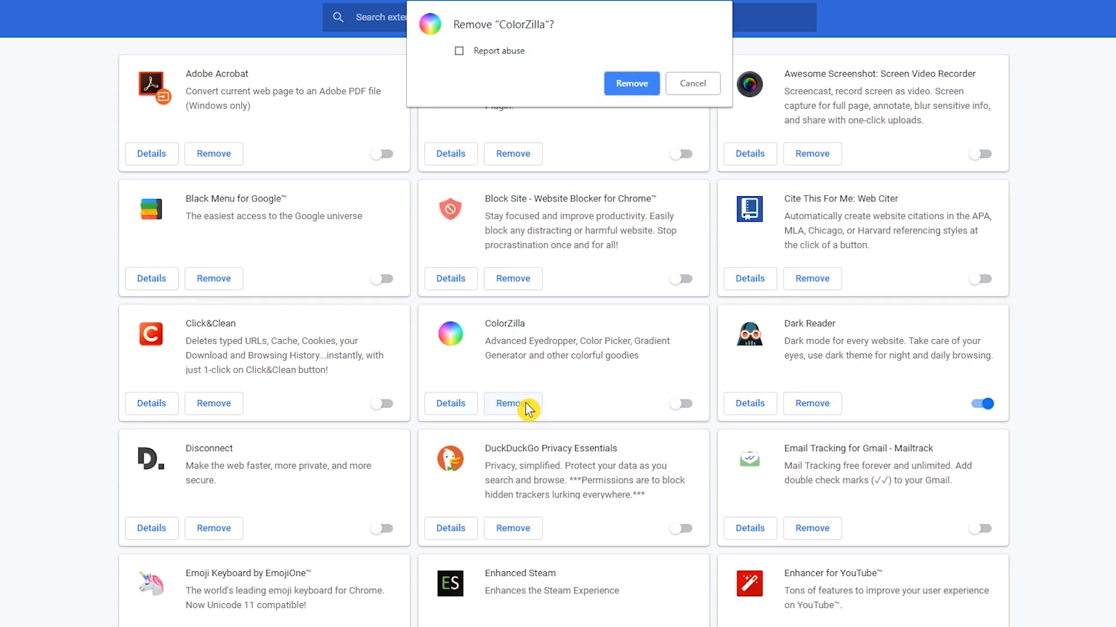
{"action": "mouse_move", "coordinate": [629, 121]}
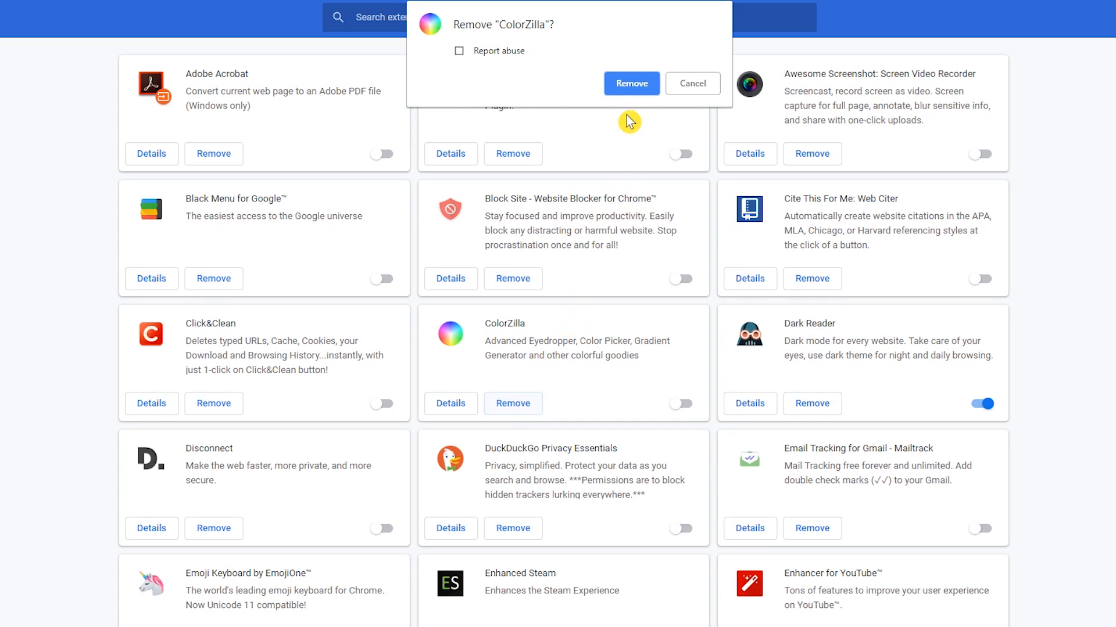
{"action": "left_click", "coordinate": [629, 83]}
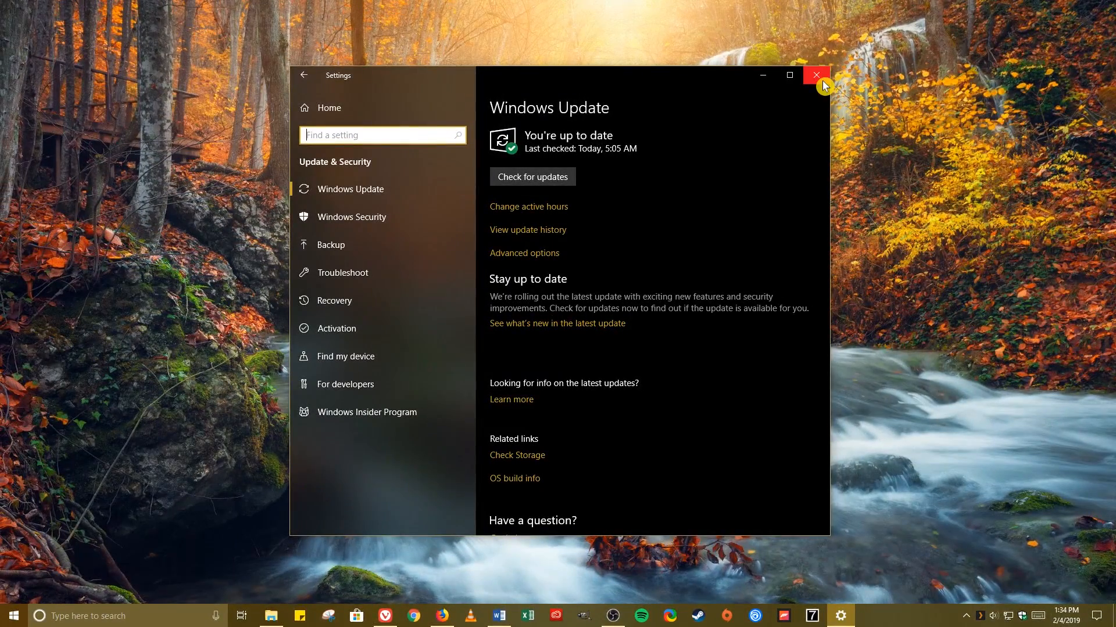
Step: Close the Windows Update settings window, leaving the desktop
{"action": "left_click", "coordinate": [816, 74]}
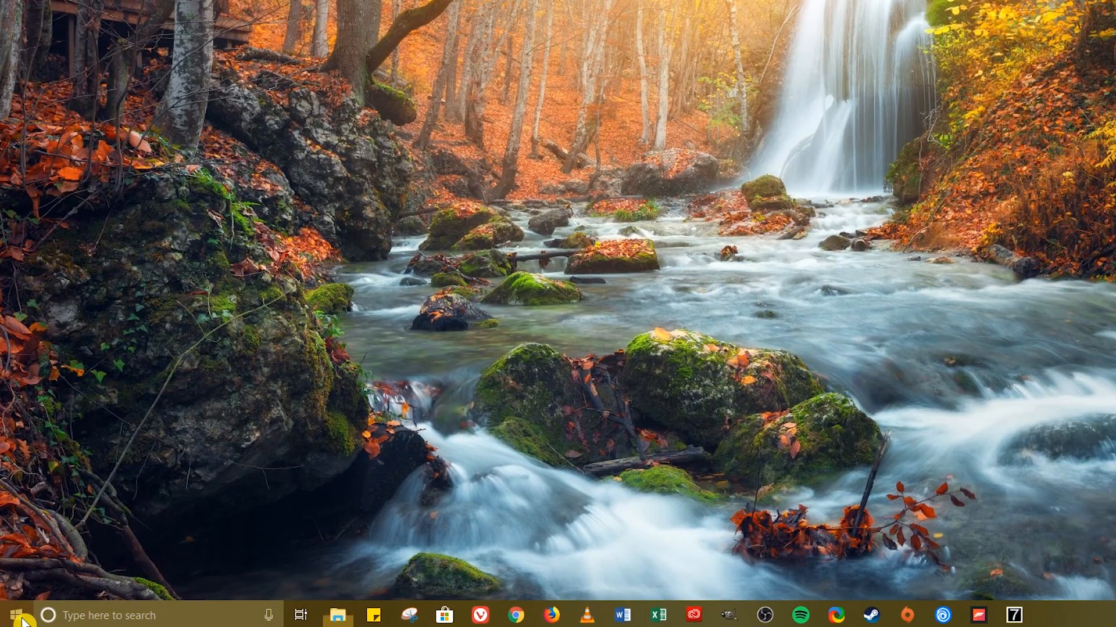
{"action": "left_click", "coordinate": [10, 616]}
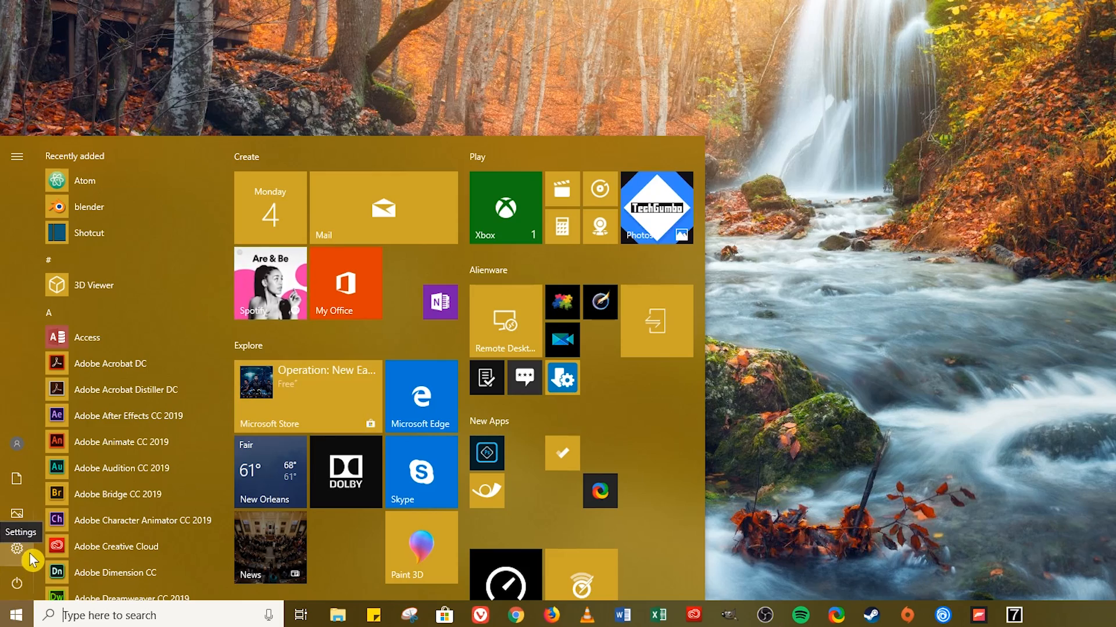
{"action": "left_click", "coordinate": [18, 547]}
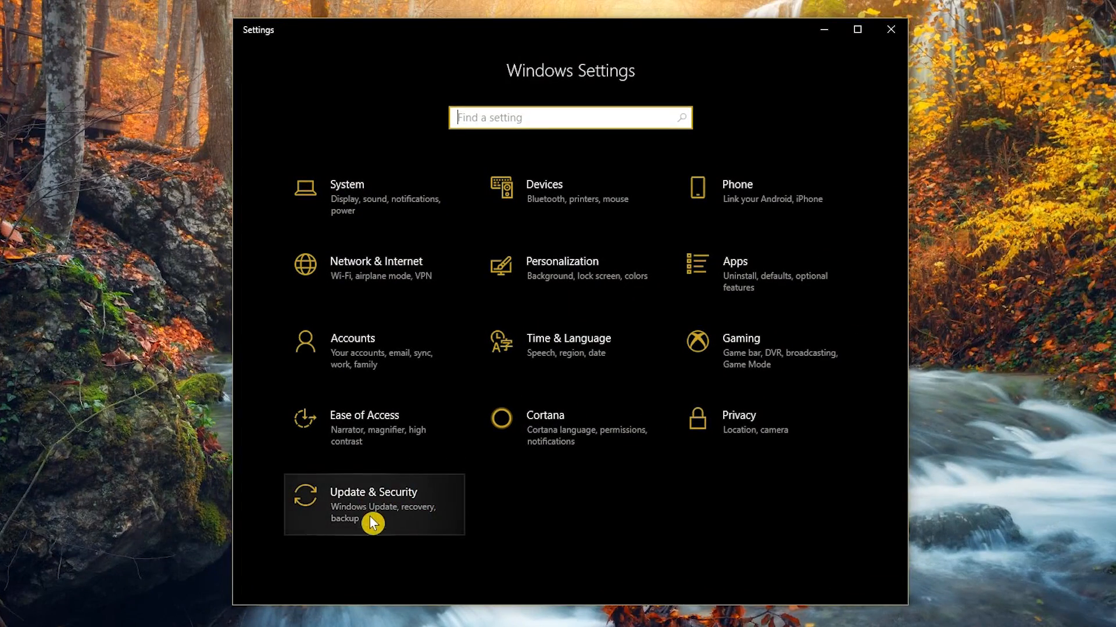
{"action": "left_click", "coordinate": [373, 504]}
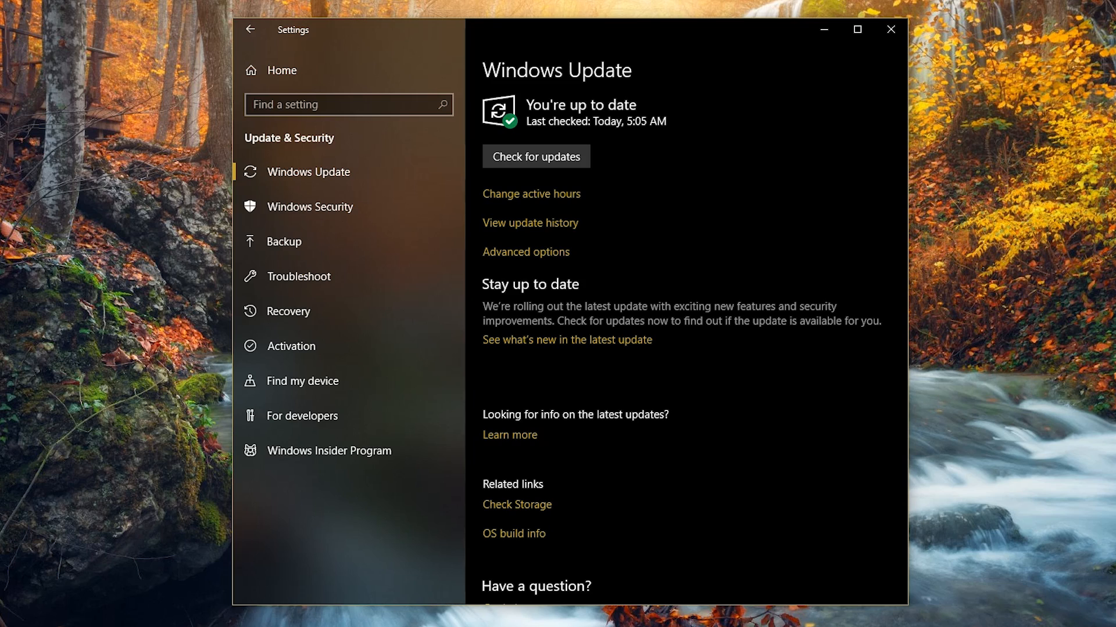
{"action": "mouse_move", "coordinate": [890, 30]}
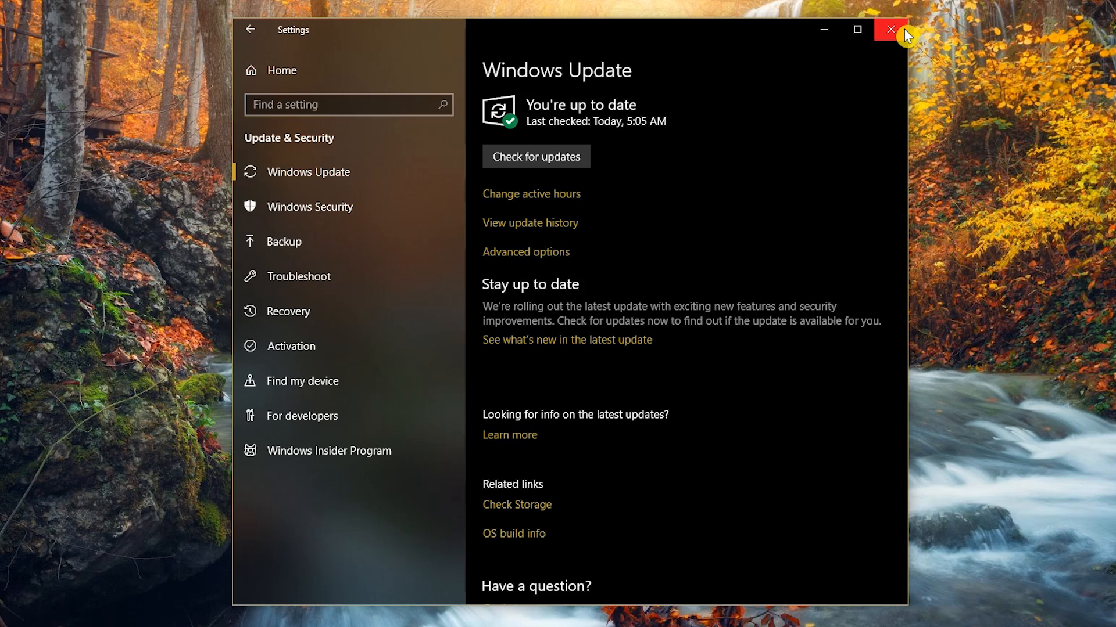
{"action": "left_click", "coordinate": [891, 29]}
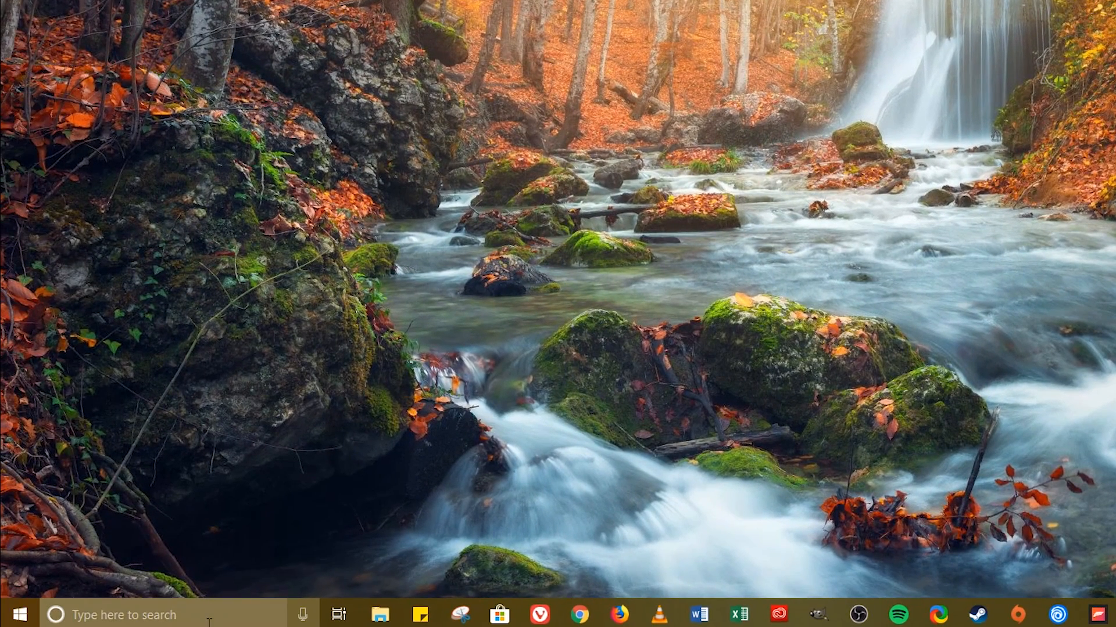
Step: Search 'services' and bring up the Windows Update service Properties
{"action": "type", "text": "services"}
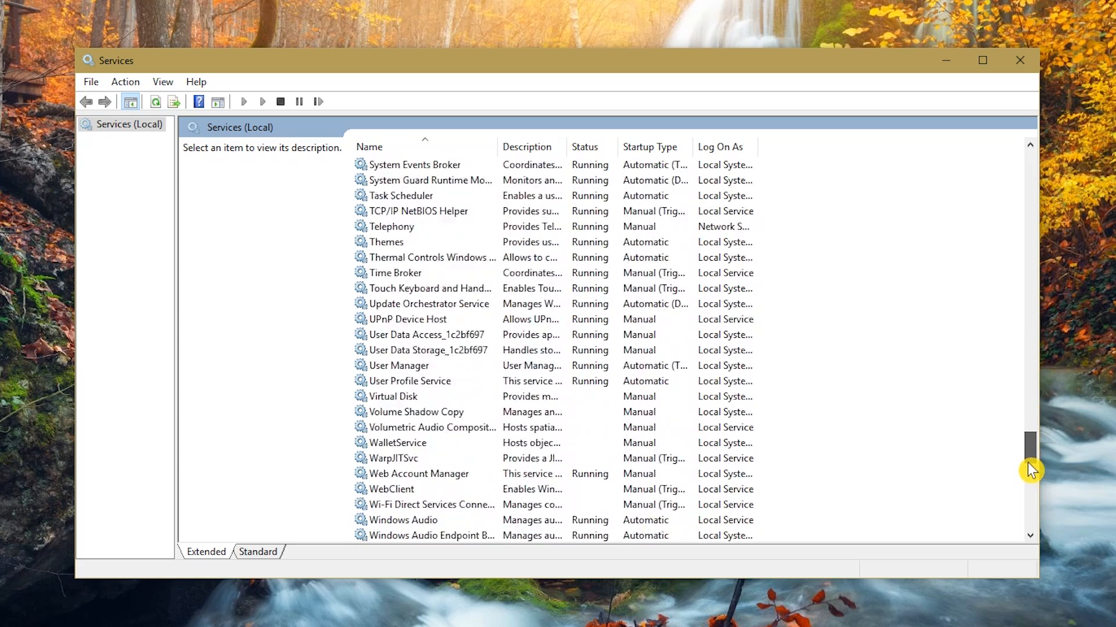
{"action": "scroll", "scroll_direction": "down", "scroll_amount": 3}
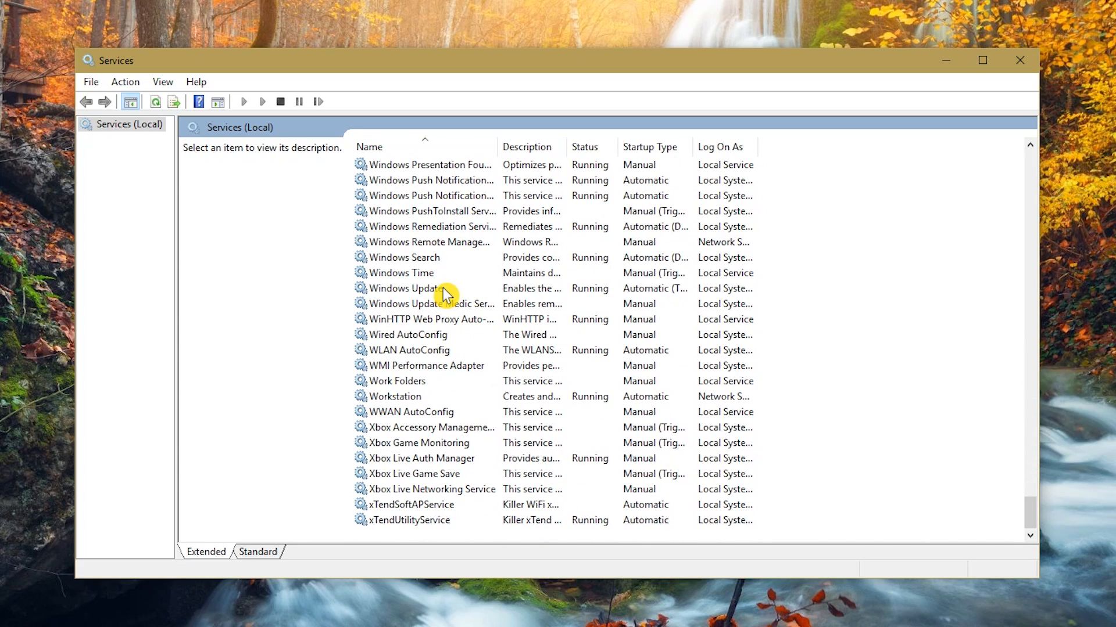
{"action": "right_click", "coordinate": [409, 288]}
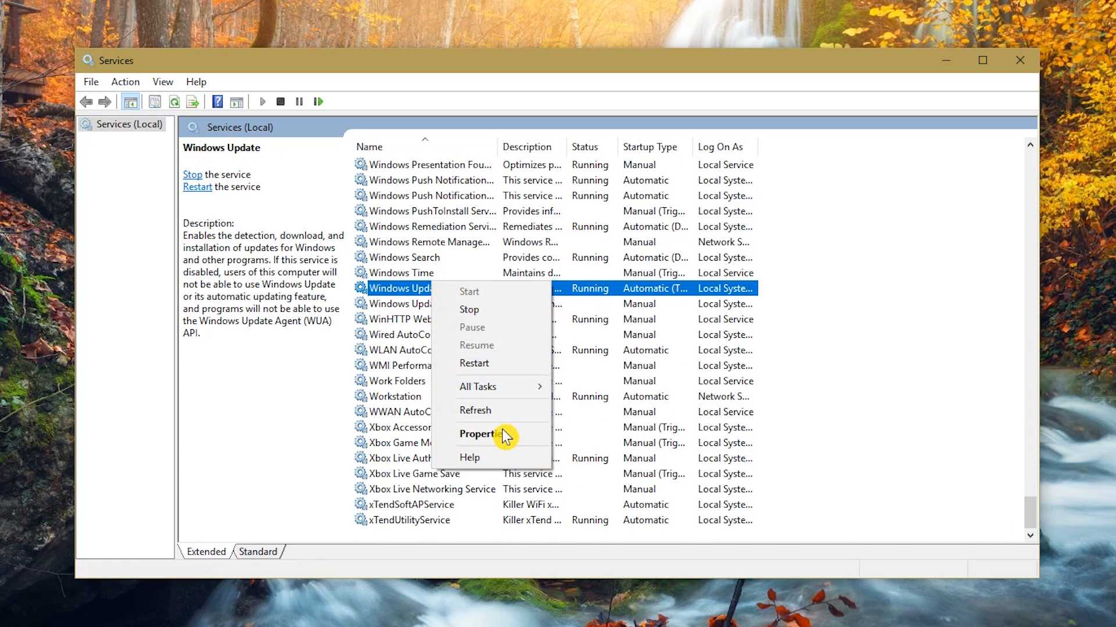
{"action": "left_click", "coordinate": [481, 433]}
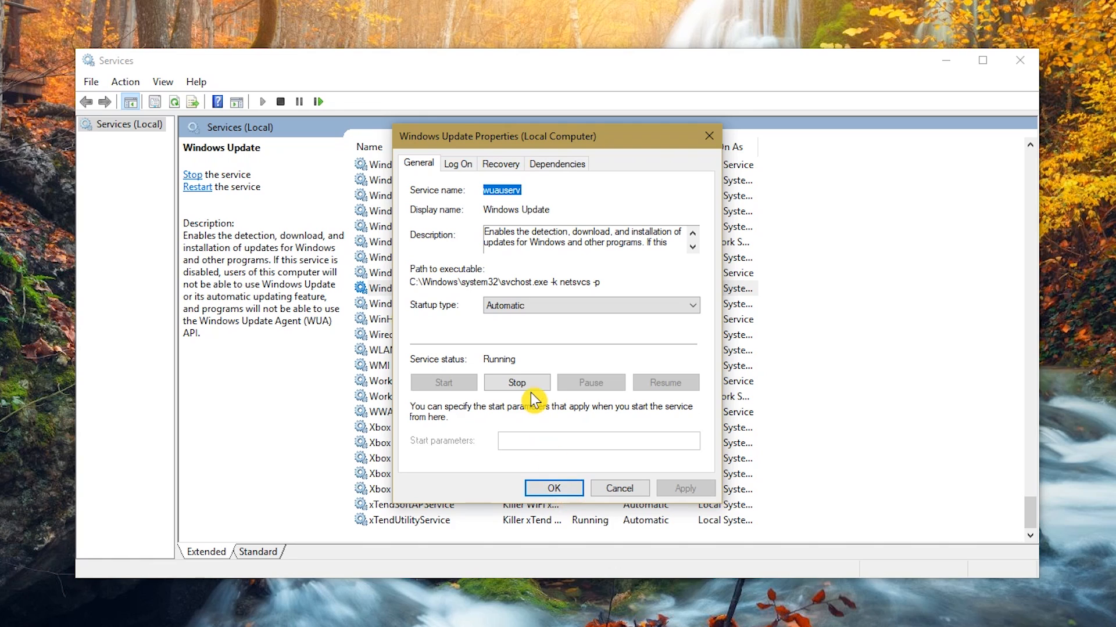
{"action": "mouse_move", "coordinate": [516, 371]}
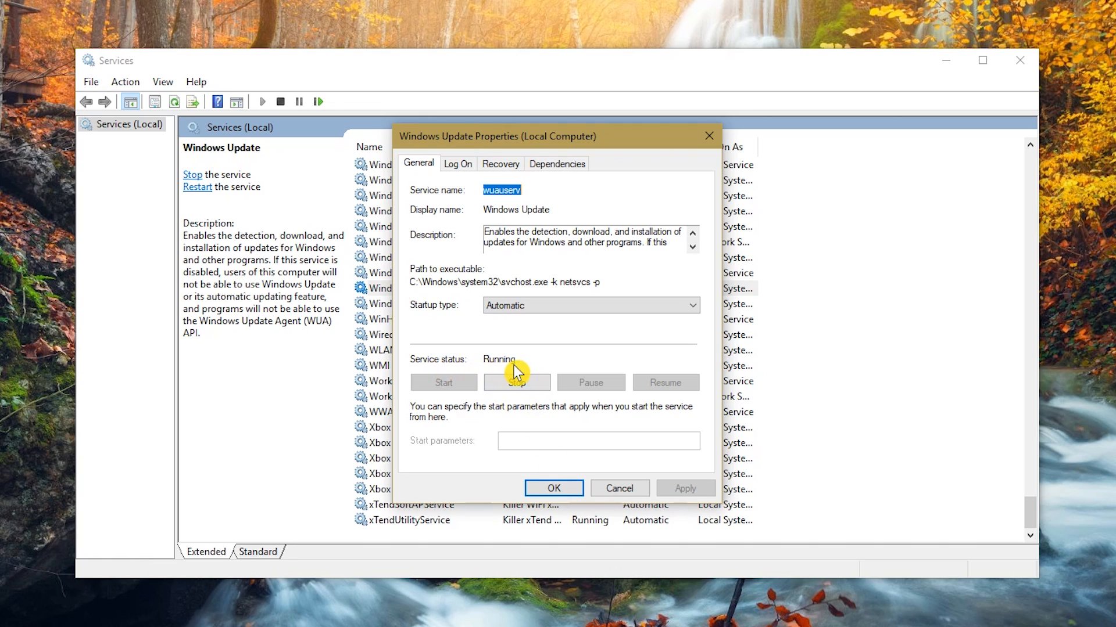
Step: Stop the Windows Update service, set Startup type to Disabled and apply
{"action": "left_click", "coordinate": [516, 382]}
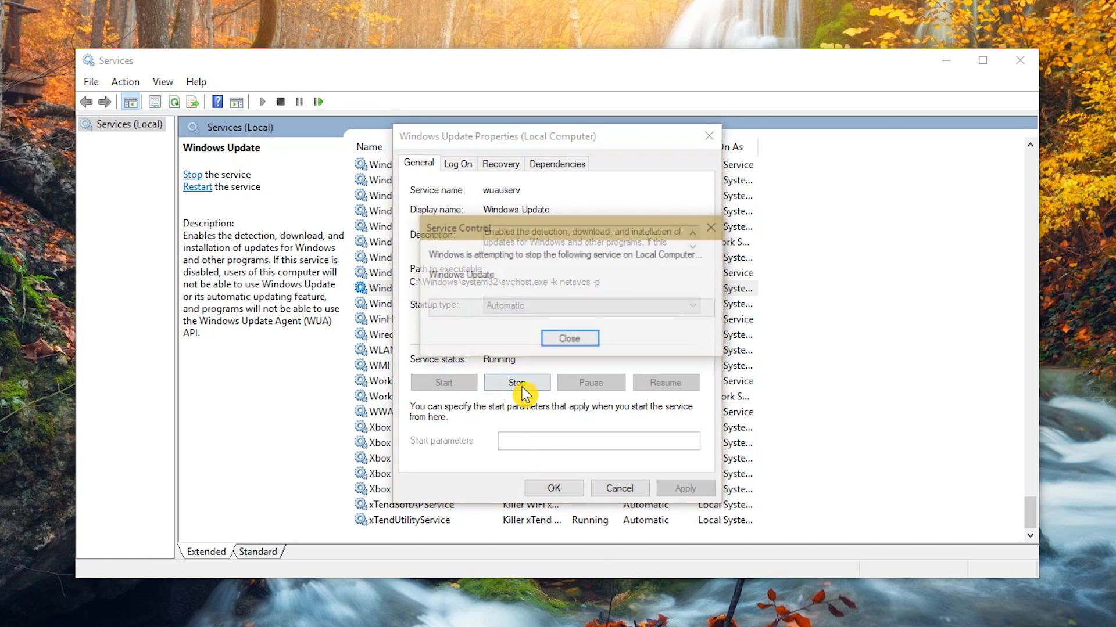
{"action": "left_click", "coordinate": [516, 382]}
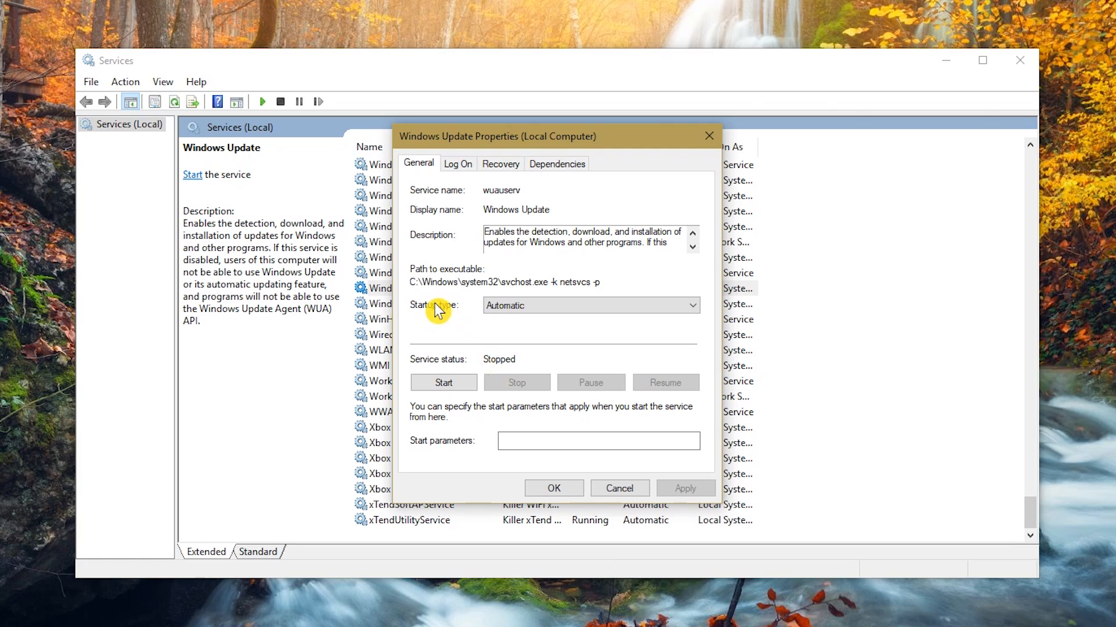
{"action": "left_click", "coordinate": [689, 306]}
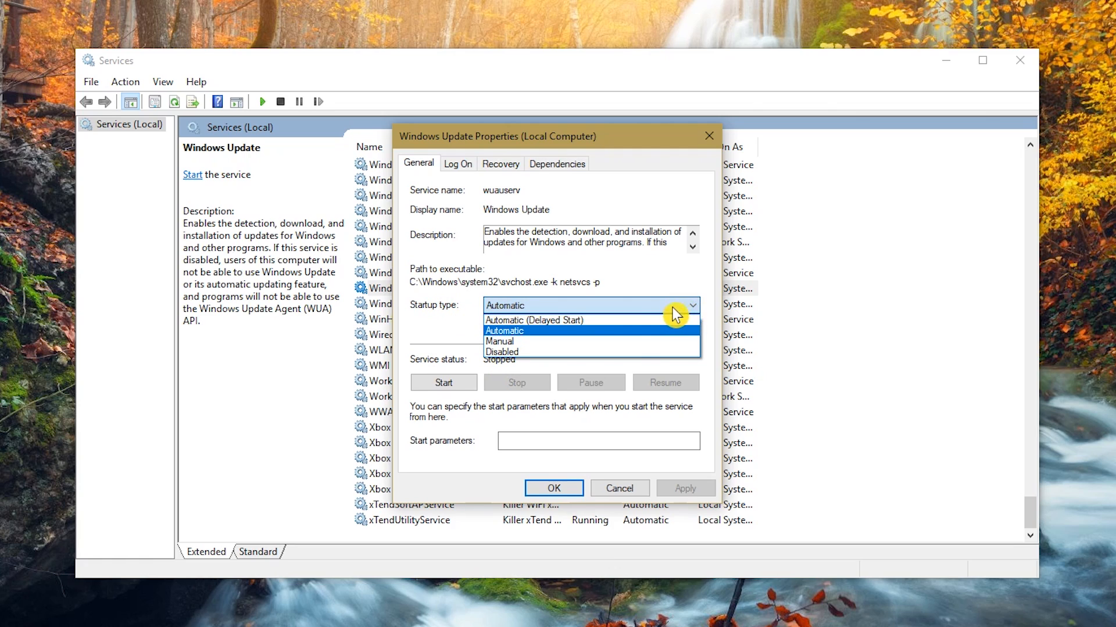
{"action": "left_click", "coordinate": [502, 351]}
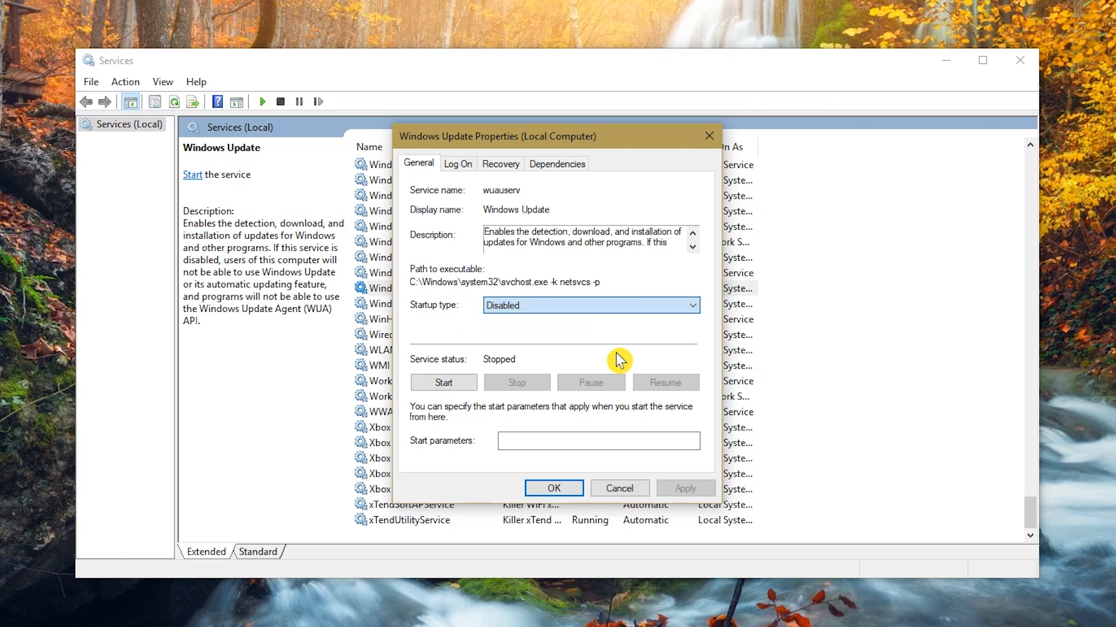
{"action": "left_click", "coordinate": [684, 488]}
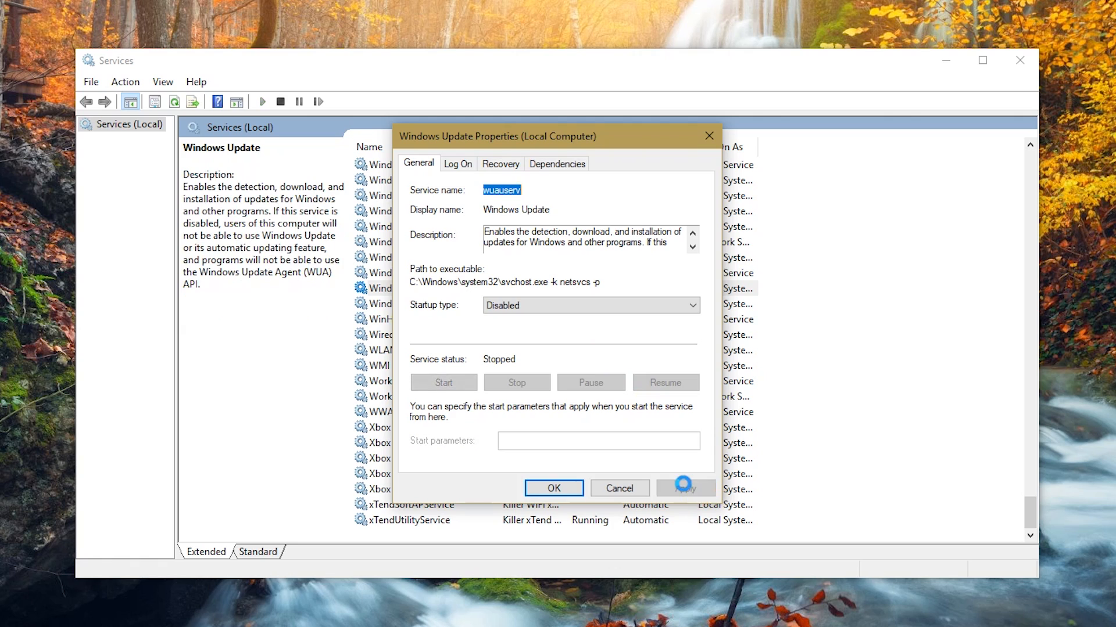
Step: Confirm the properties with OK and close Services, Windows Update now Disabled
{"action": "left_click", "coordinate": [554, 488]}
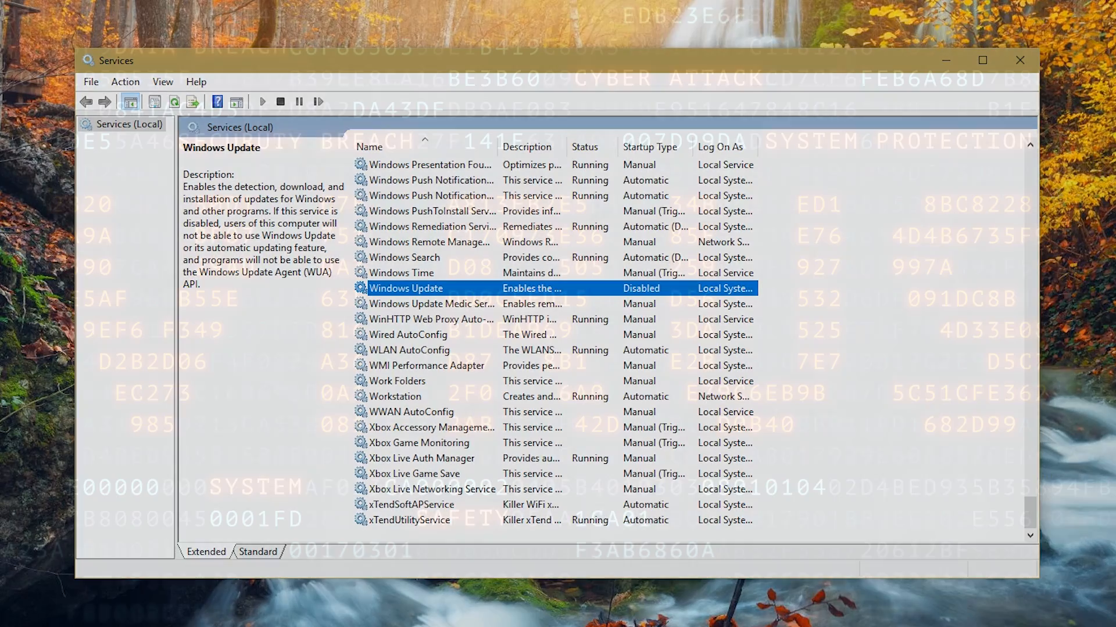
{"action": "left_click", "coordinate": [1019, 59]}
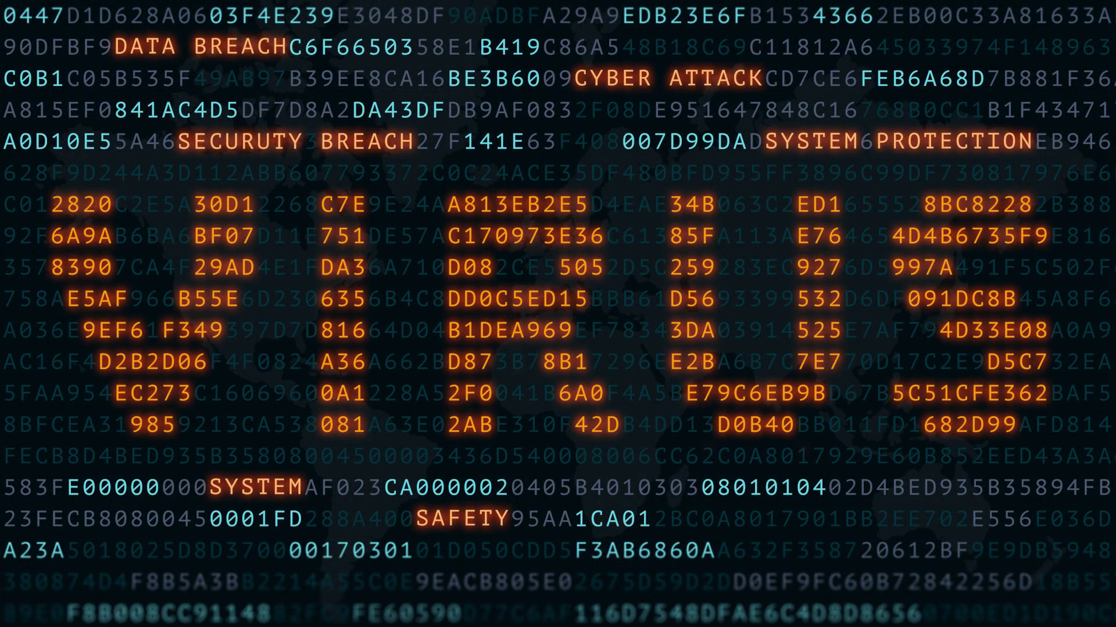